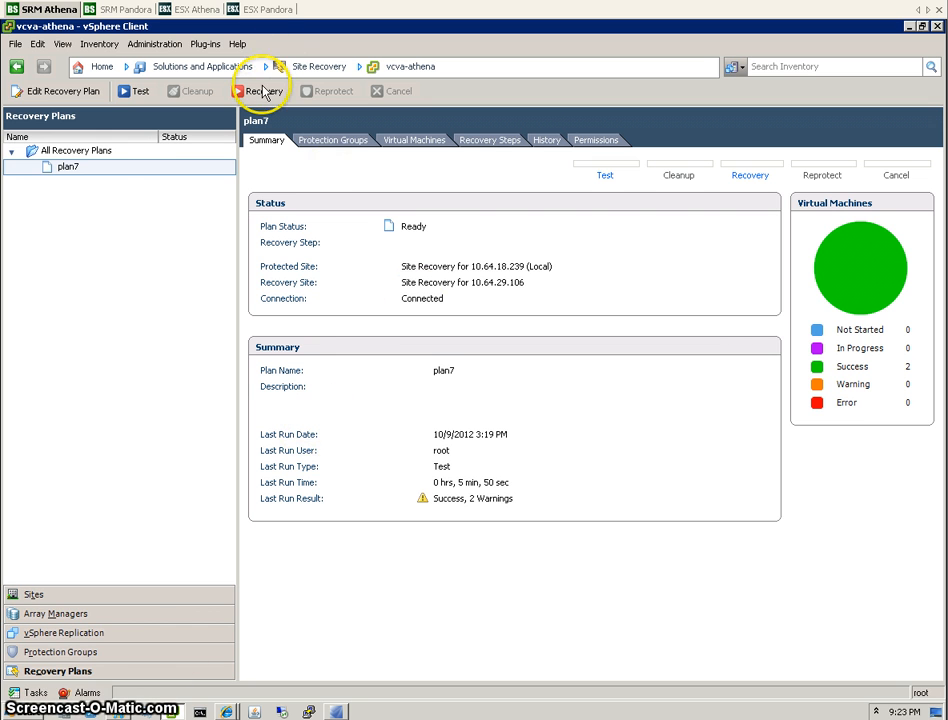
Start plan7's recovery and acknowledge it permanently alters both sites
{"action": "left_click", "coordinate": [264, 92]}
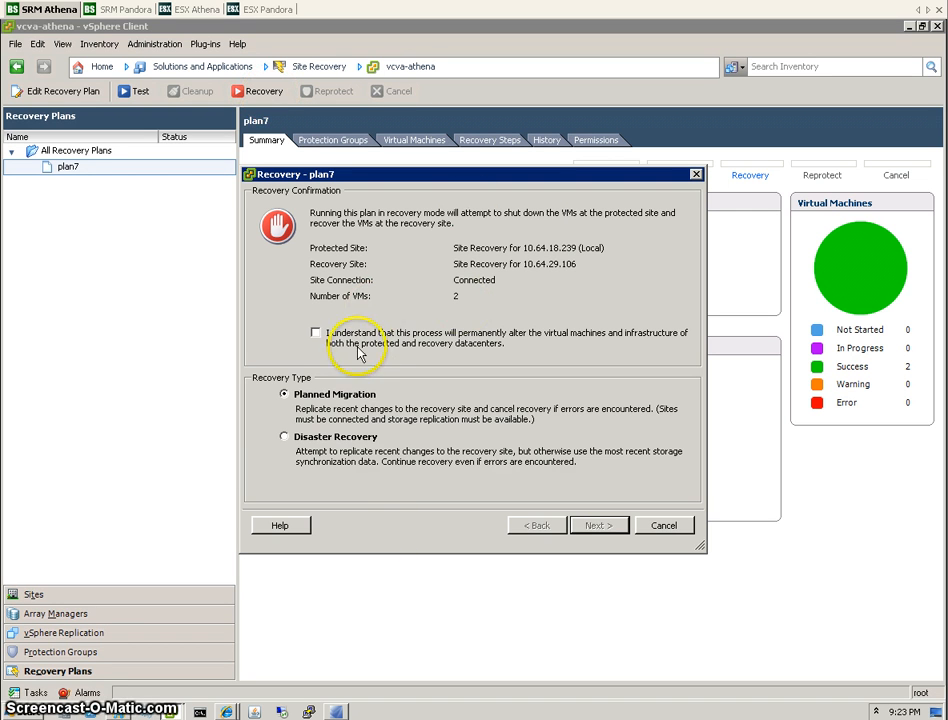
{"action": "left_click", "coordinate": [316, 332]}
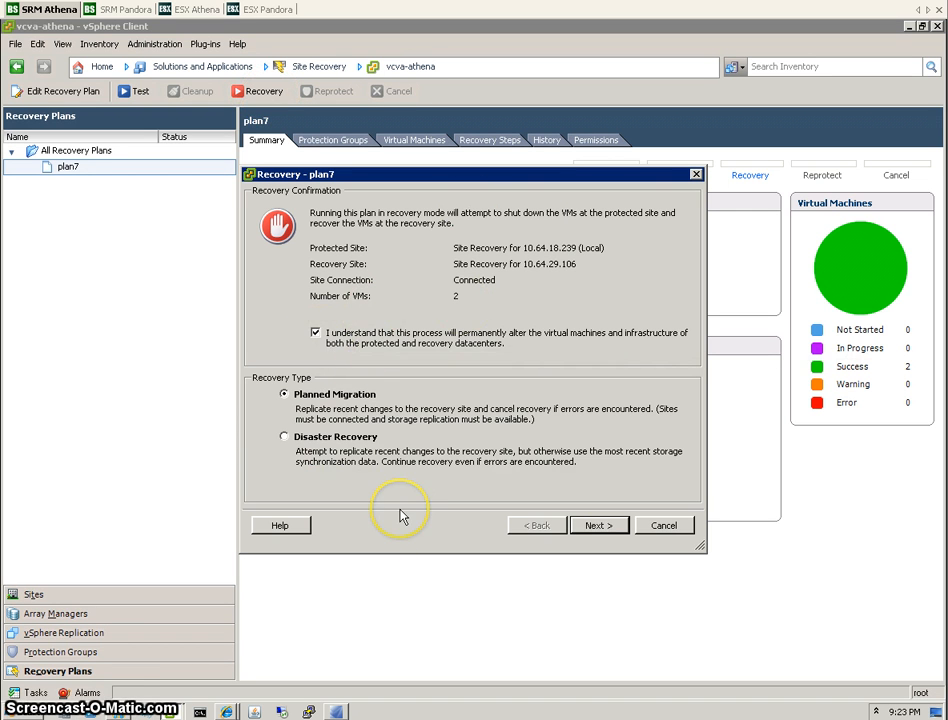
{"action": "mouse_move", "coordinate": [400, 516]}
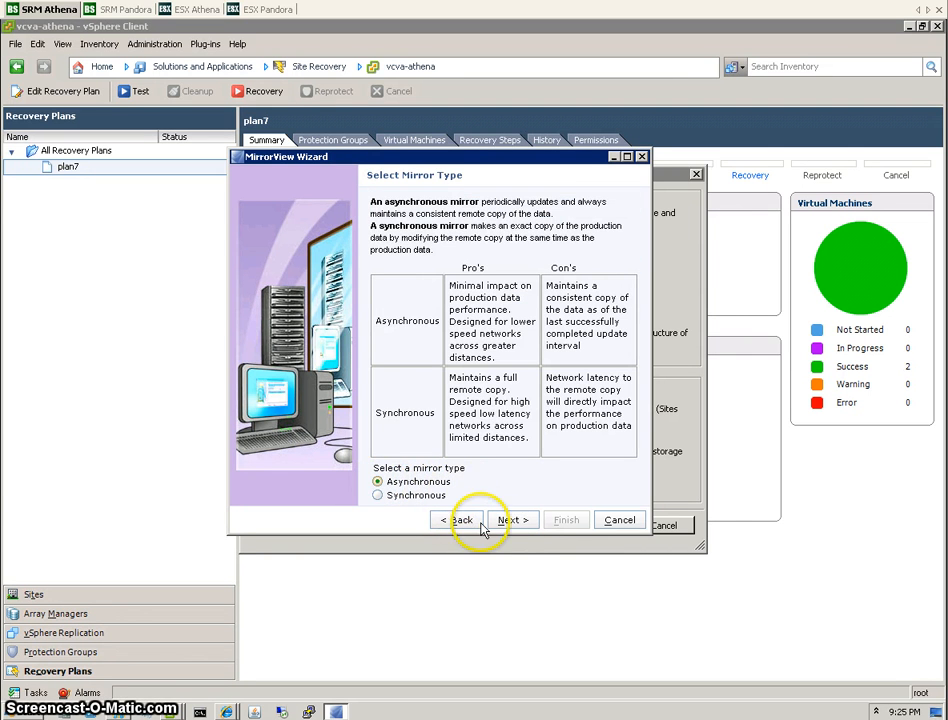
Keep the Asynchronous mirror type and continue to the Attribute page
{"action": "left_click", "coordinate": [512, 520]}
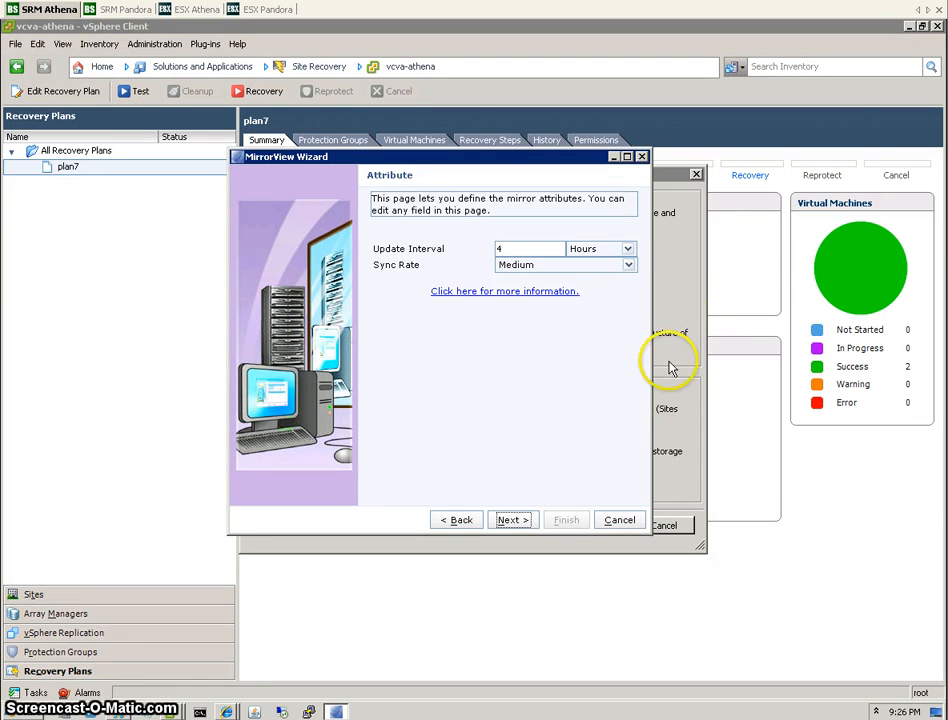
{"action": "mouse_move", "coordinate": [680, 300]}
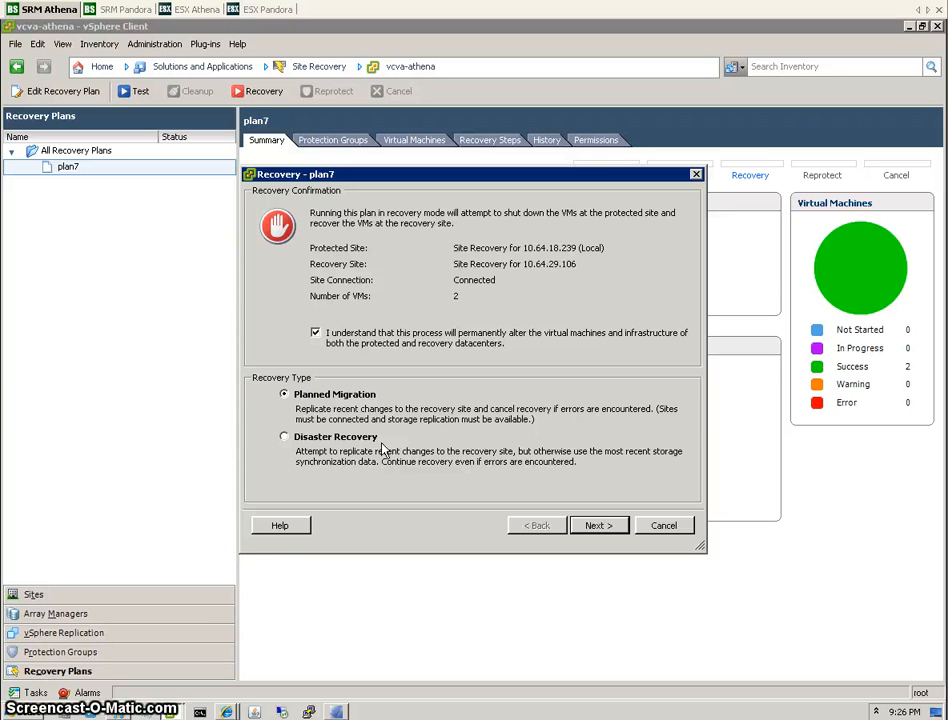
{"action": "mouse_move", "coordinate": [450, 550]}
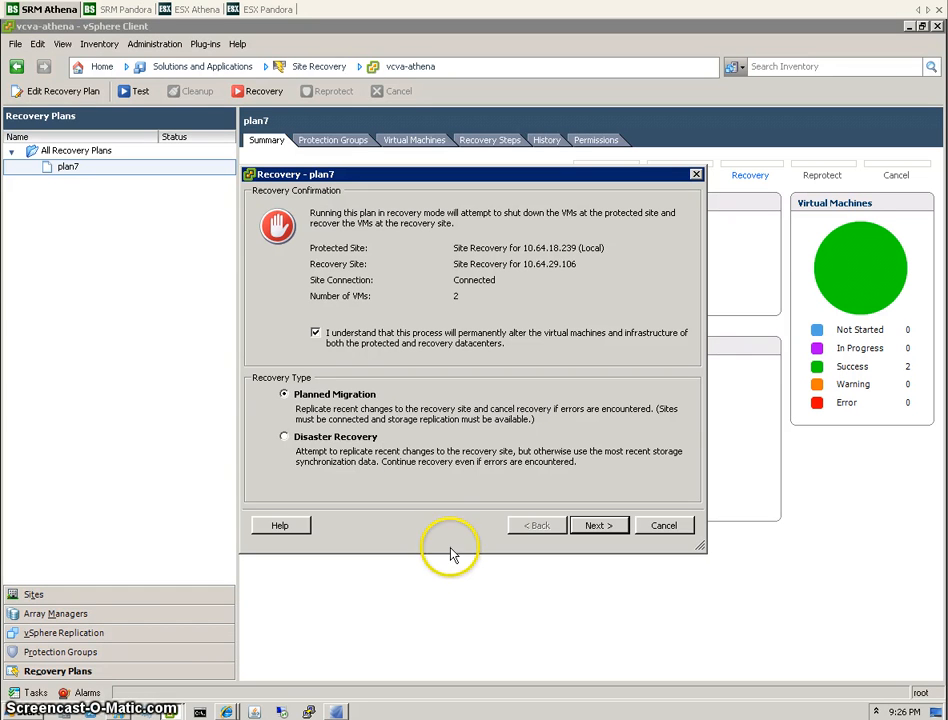
Compare recovery types, settle on Planned Migration and acknowledge the permanent-change warning
{"action": "left_click", "coordinate": [284, 436]}
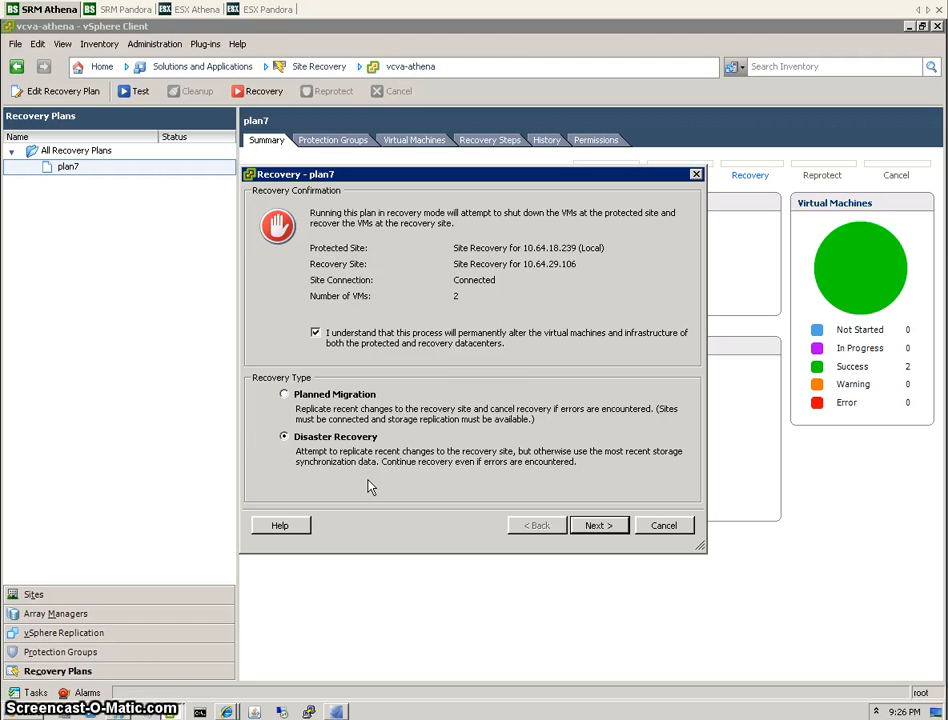
{"action": "left_click", "coordinate": [284, 394]}
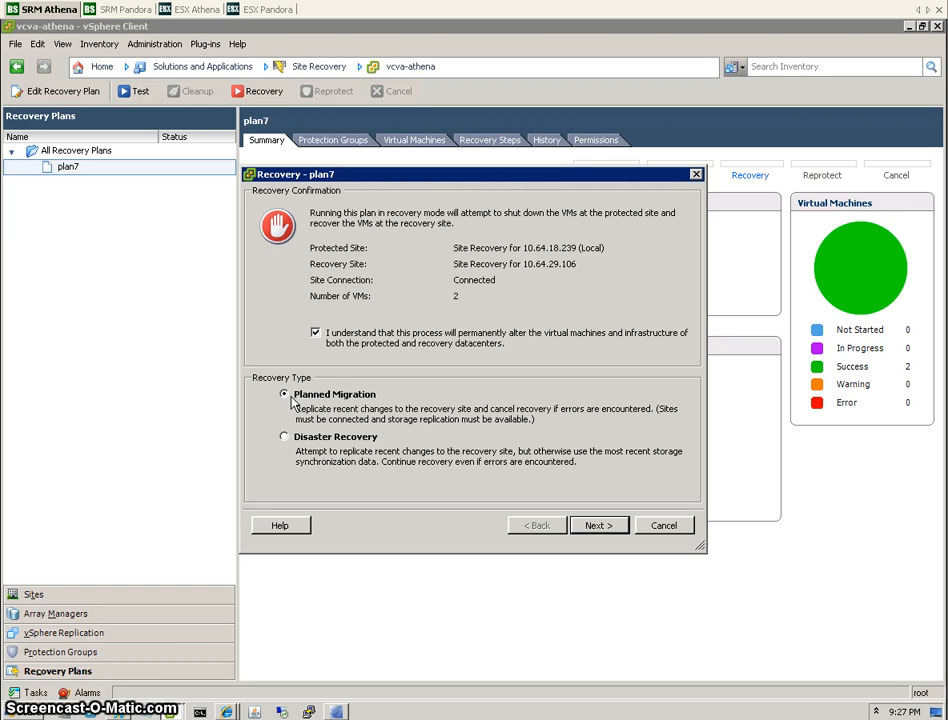
{"action": "left_click", "coordinate": [316, 332]}
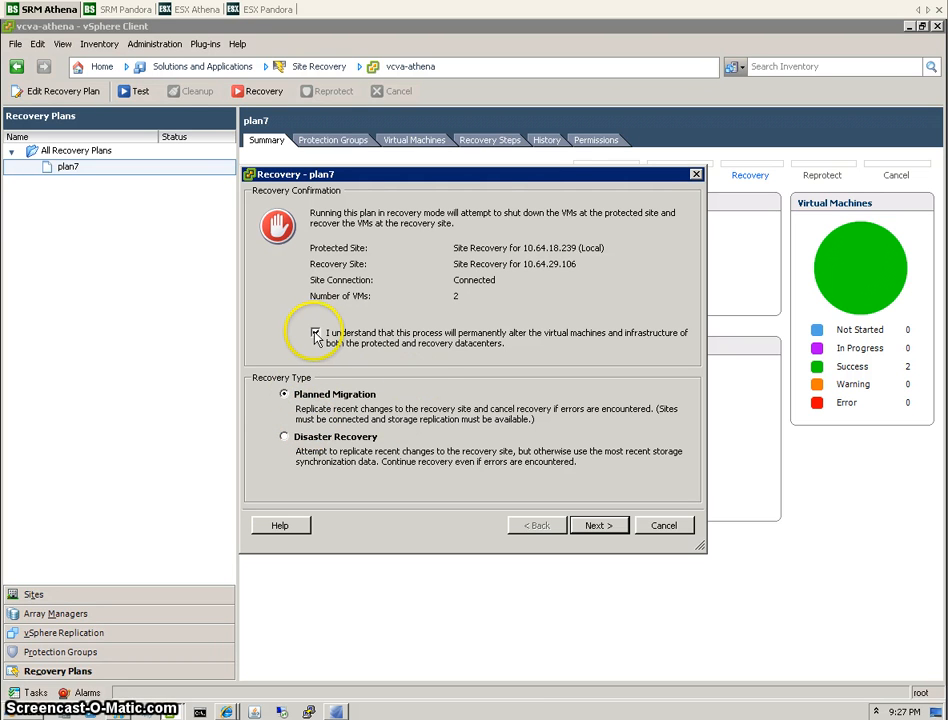
{"action": "left_click", "coordinate": [316, 332]}
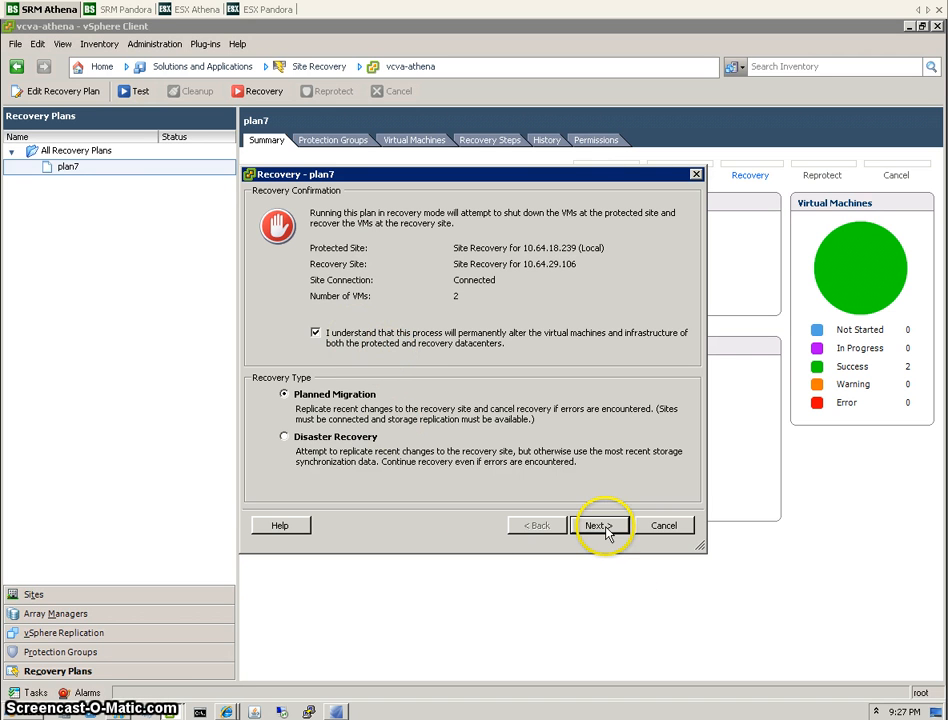
Review the recovery settings and start plan7's planned migration
{"action": "left_click", "coordinate": [600, 524]}
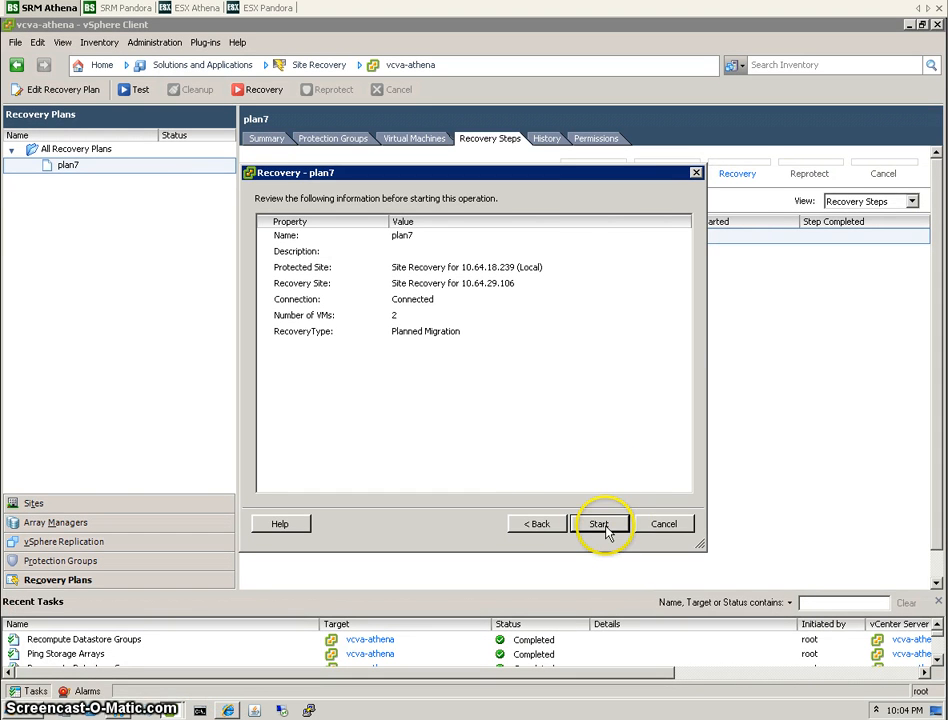
{"action": "left_click", "coordinate": [600, 524]}
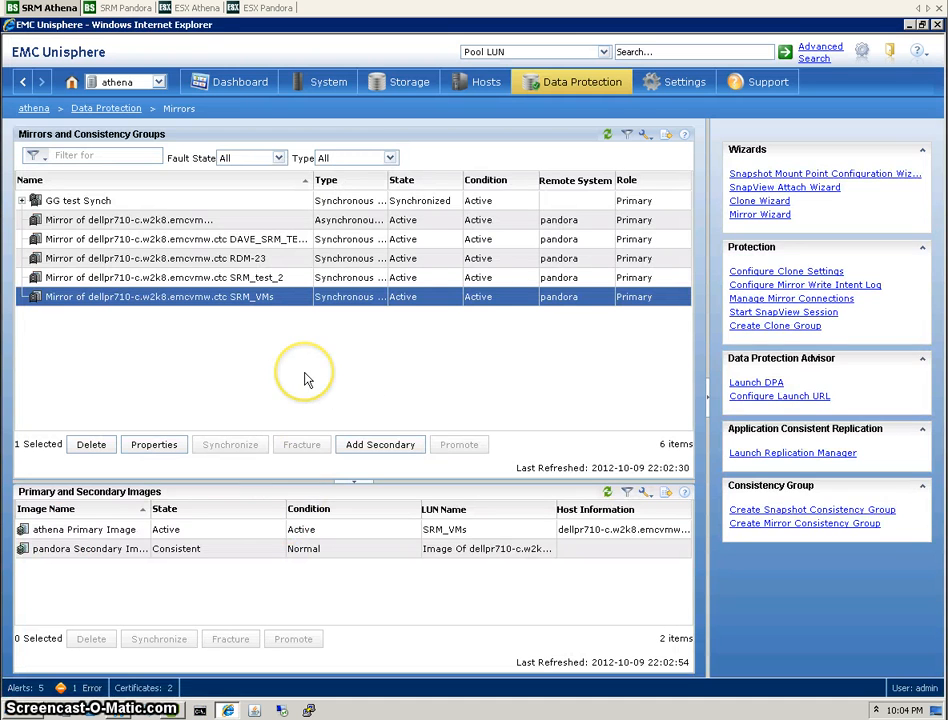
{"action": "mouse_move", "coordinate": [236, 204]}
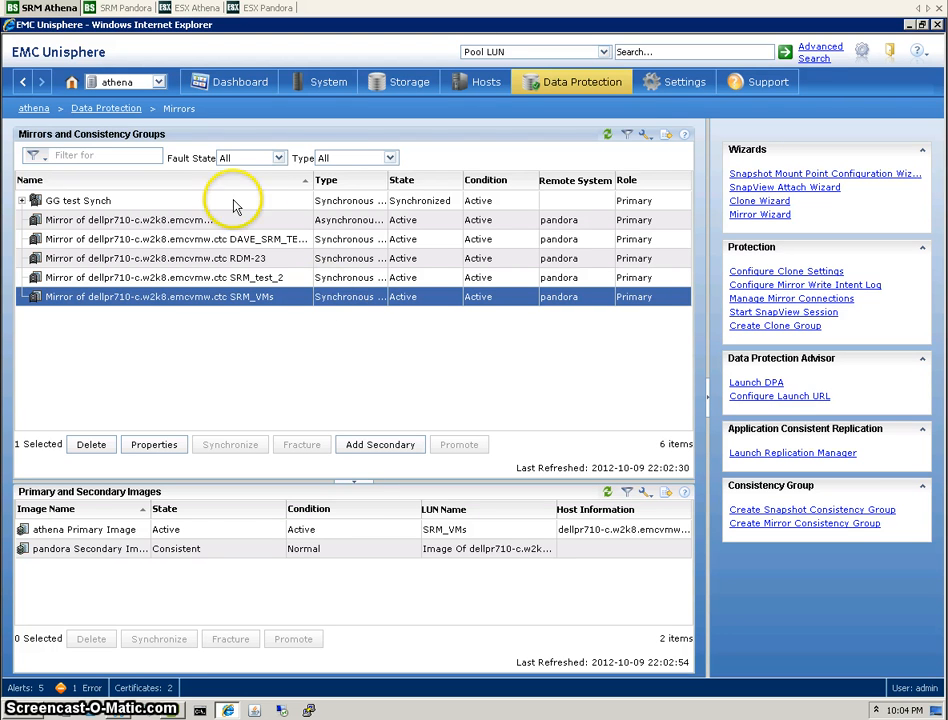
Inspect the ROM-23 and SRM_test_2 mirrors' primary and secondary image states
{"action": "left_click", "coordinate": [150, 240]}
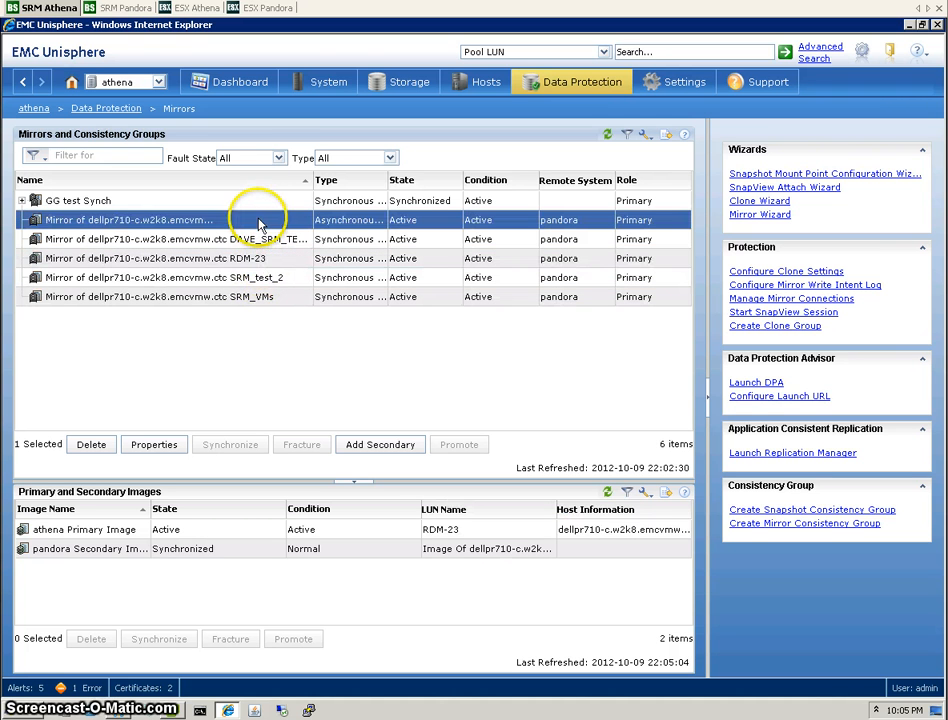
{"action": "mouse_move", "coordinate": [668, 256]}
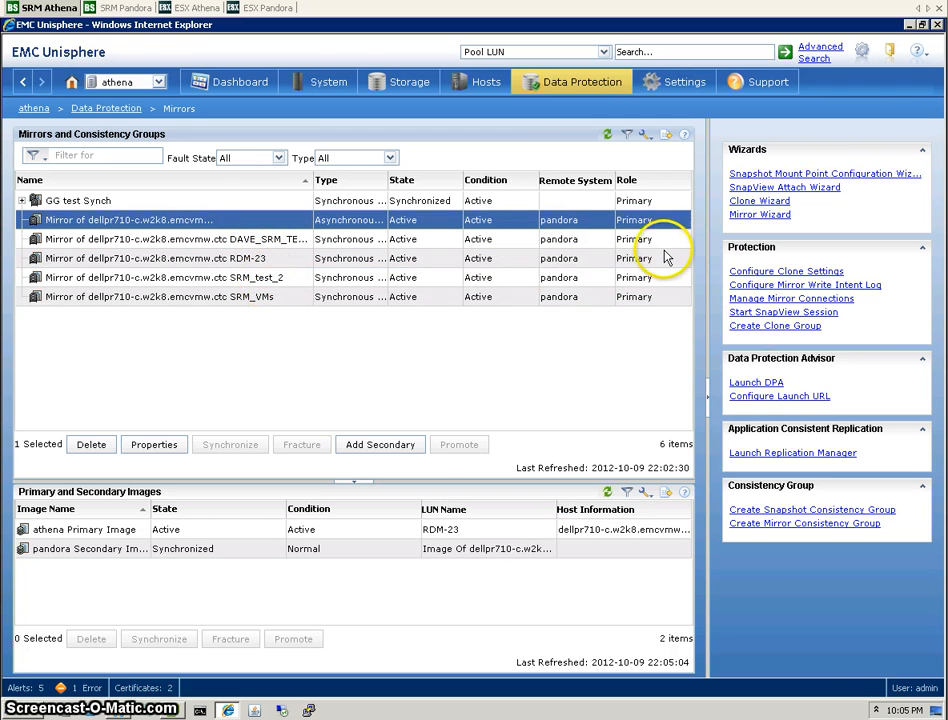
{"action": "left_click", "coordinate": [160, 276]}
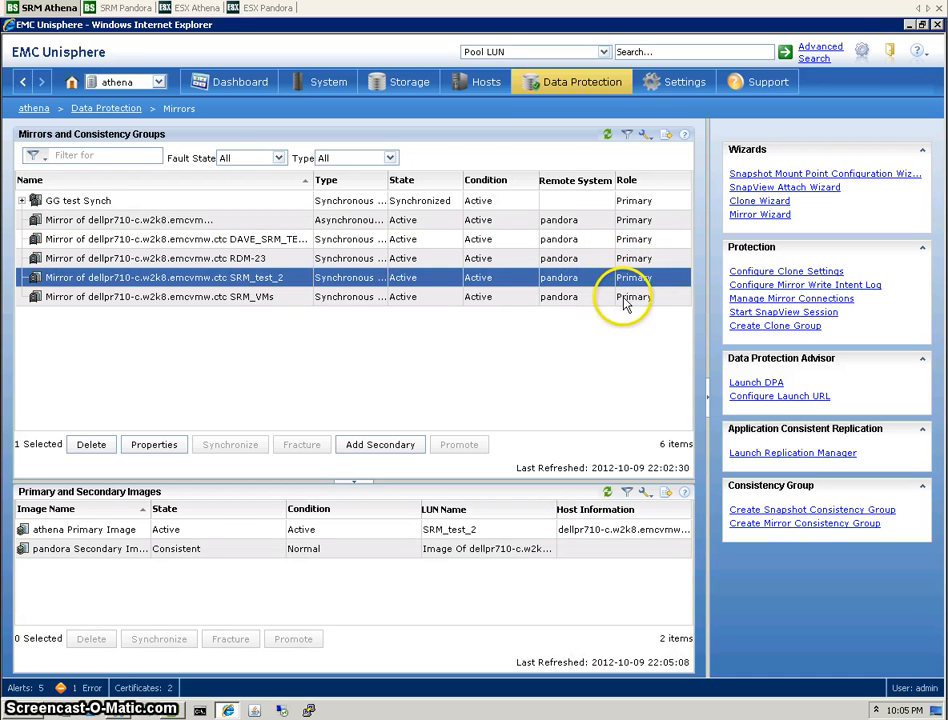
{"action": "mouse_move", "coordinate": [908, 24]}
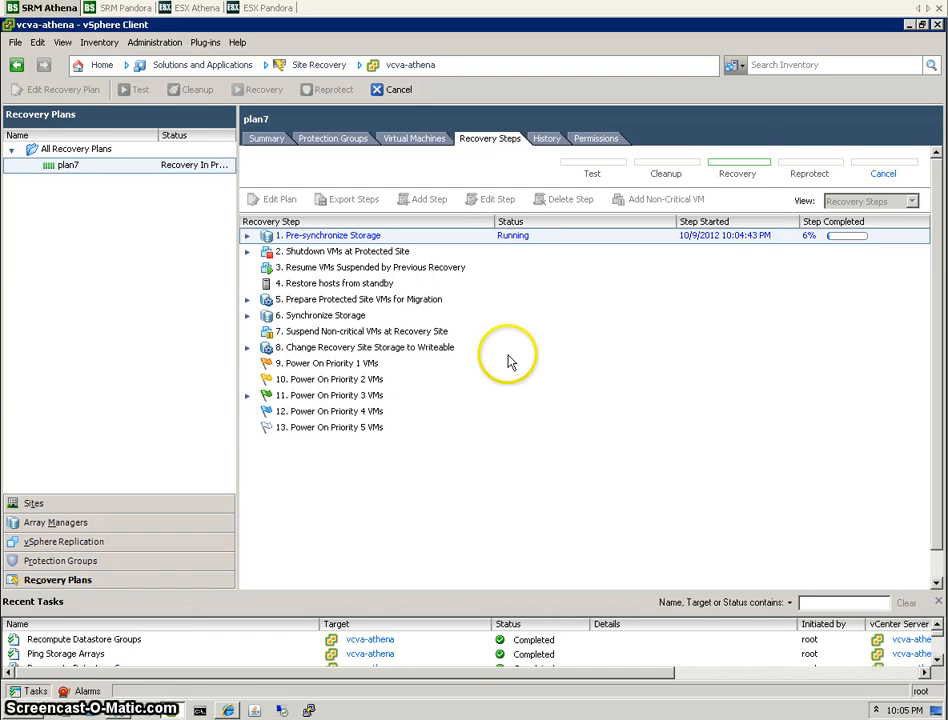
{"action": "mouse_move", "coordinate": [508, 360]}
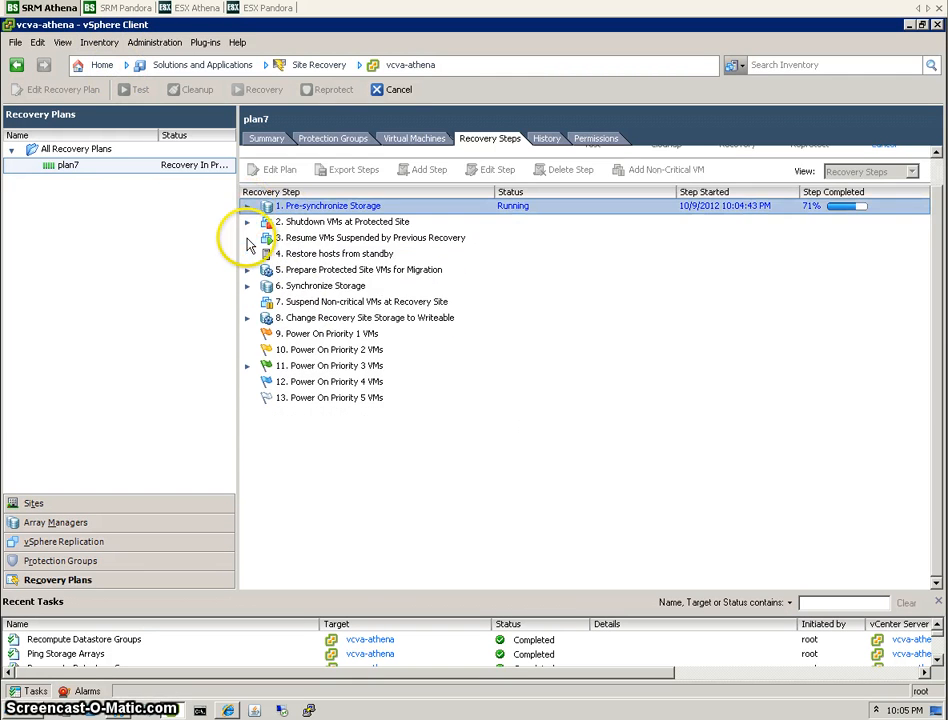
{"action": "mouse_move", "coordinate": [438, 350]}
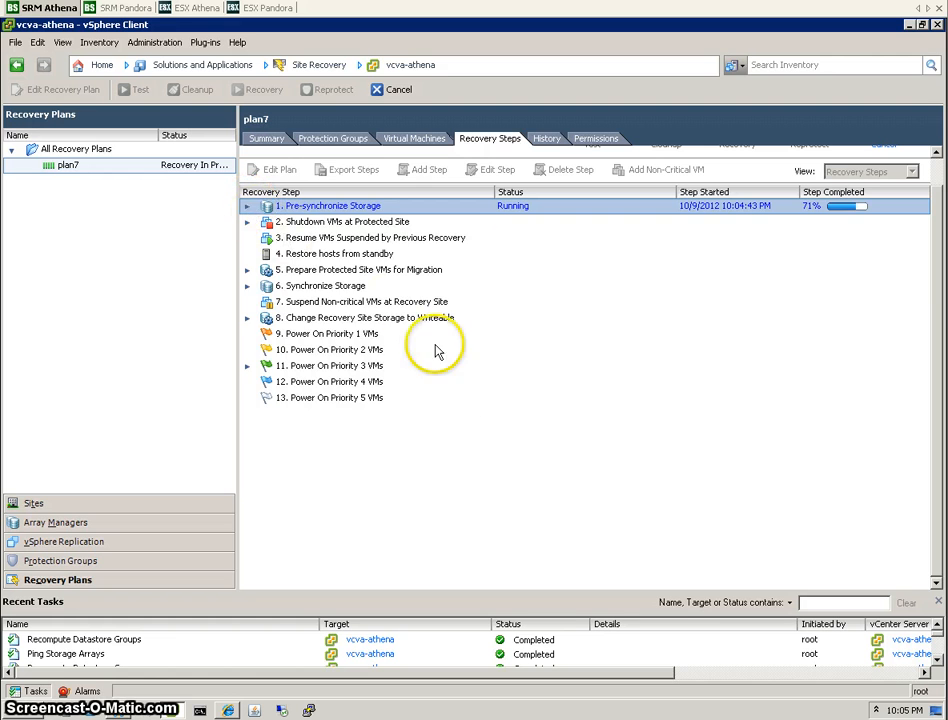
Expand the storage pre-synchronization and protected-site shutdown steps to show their sub-steps
{"action": "left_click", "coordinate": [246, 204]}
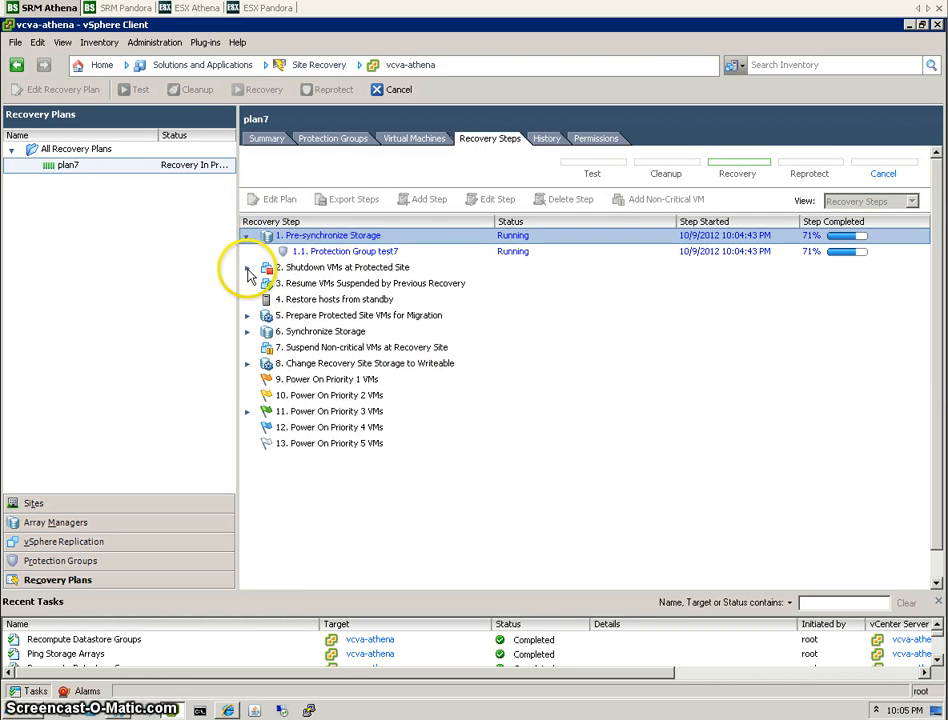
{"action": "left_click", "coordinate": [246, 268]}
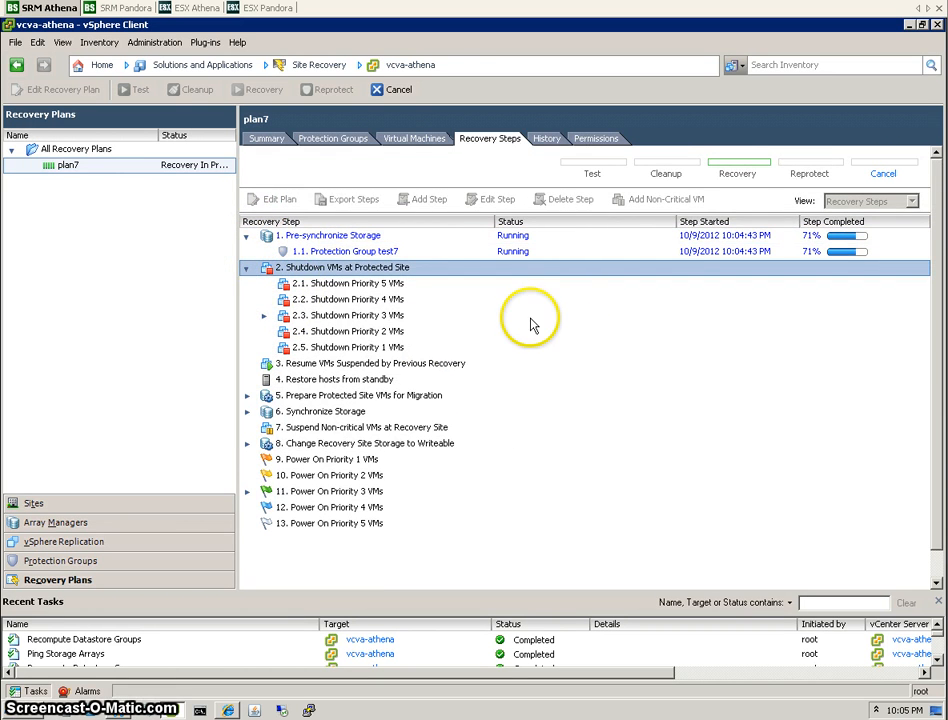
Glance at the Pandora inventory and Athena host shell, then return to plan7's progress
{"action": "left_click", "coordinate": [110, 8]}
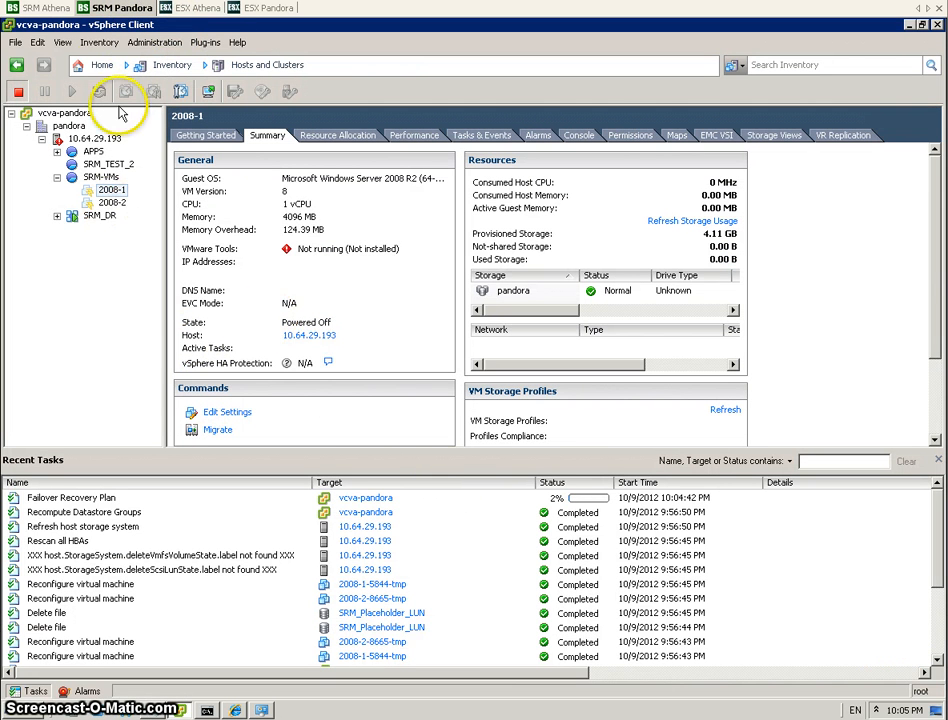
{"action": "left_click", "coordinate": [194, 8]}
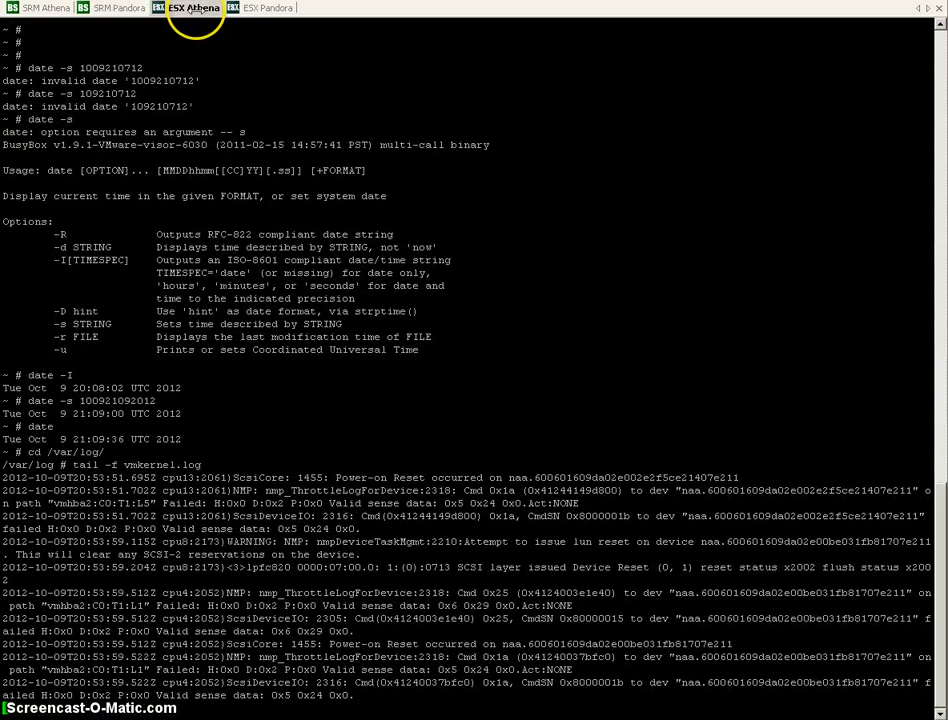
{"action": "left_click", "coordinate": [266, 8]}
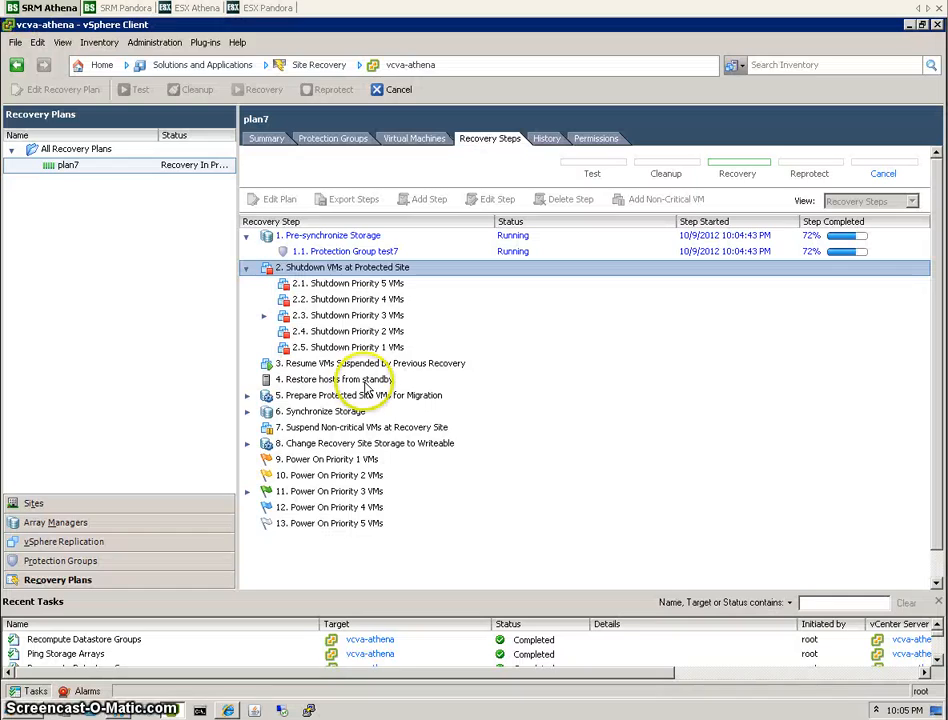
{"action": "mouse_move", "coordinate": [758, 570]}
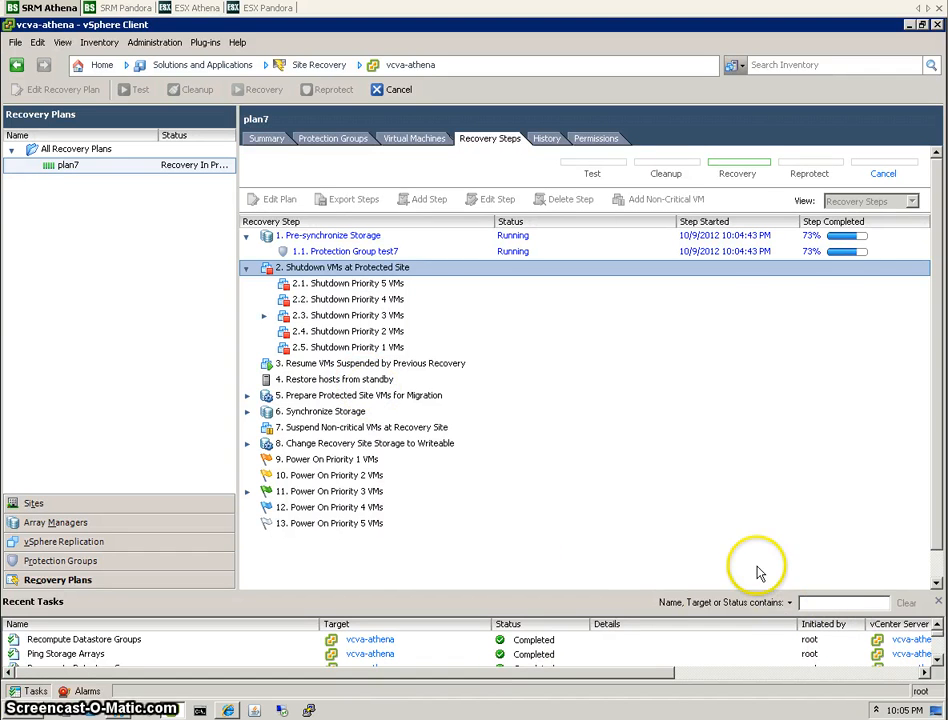
{"action": "mouse_move", "coordinate": [704, 344]}
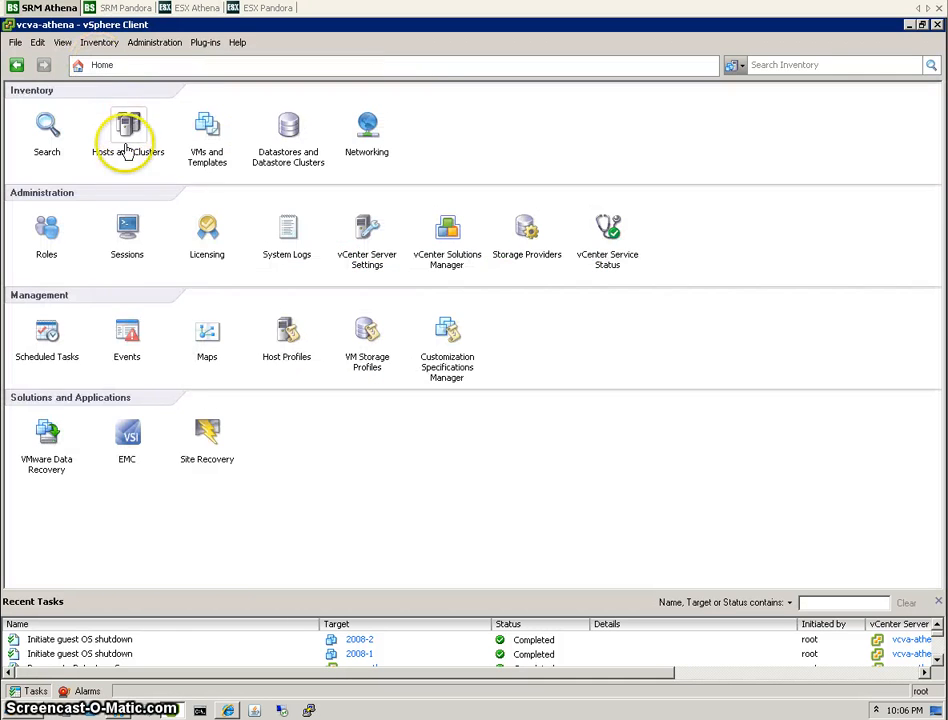
Check 2008-1 in the Pandora inventory, then switch to the Athena vCenter toward its host storage
{"action": "left_click", "coordinate": [128, 136]}
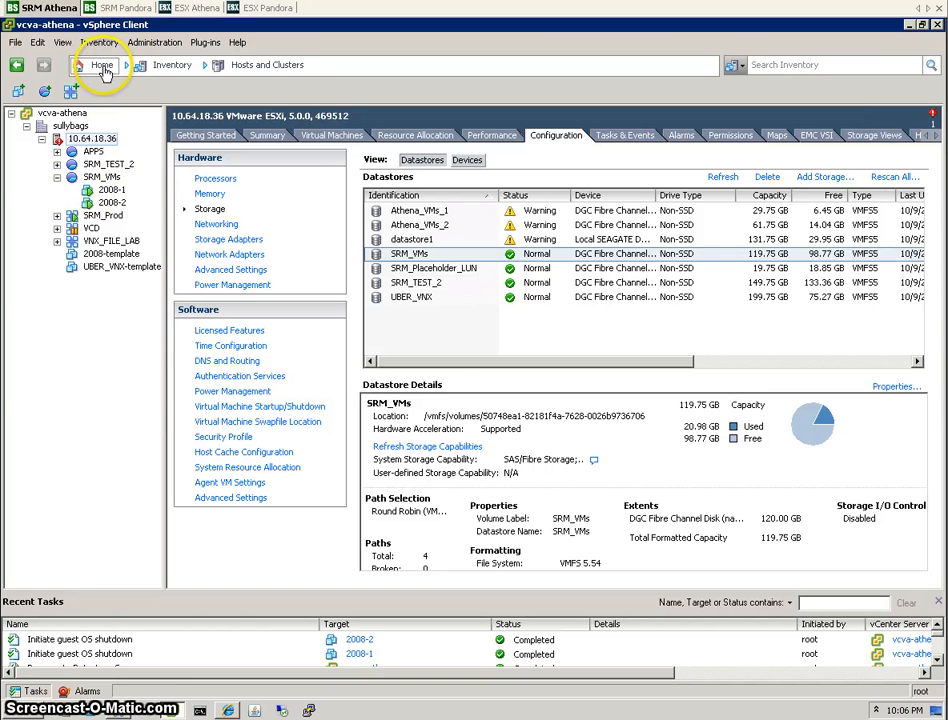
{"action": "left_click", "coordinate": [102, 64]}
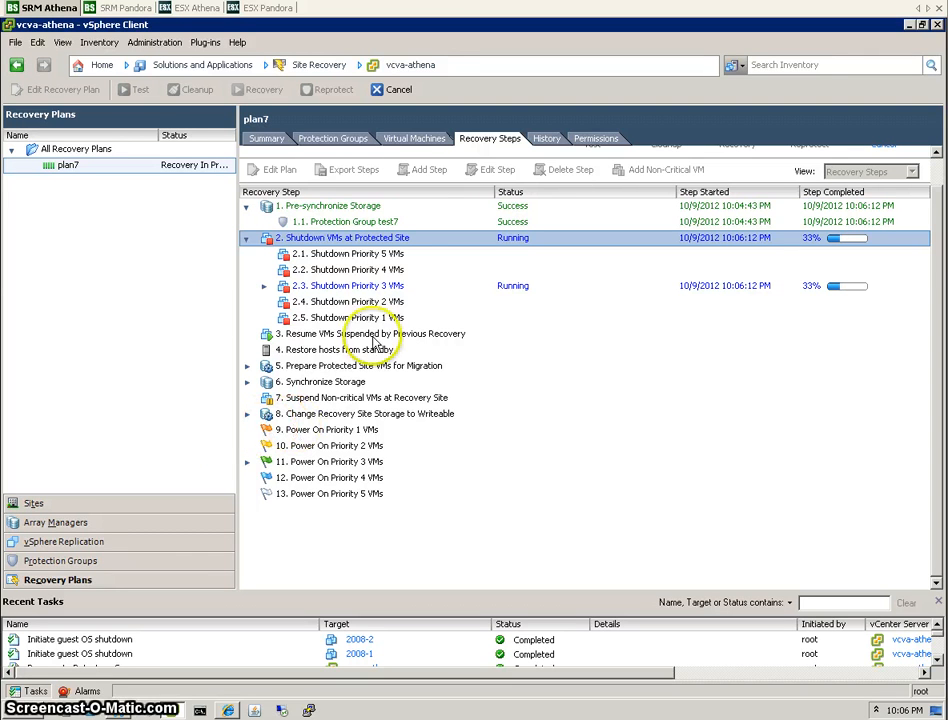
{"action": "mouse_move", "coordinate": [408, 260]}
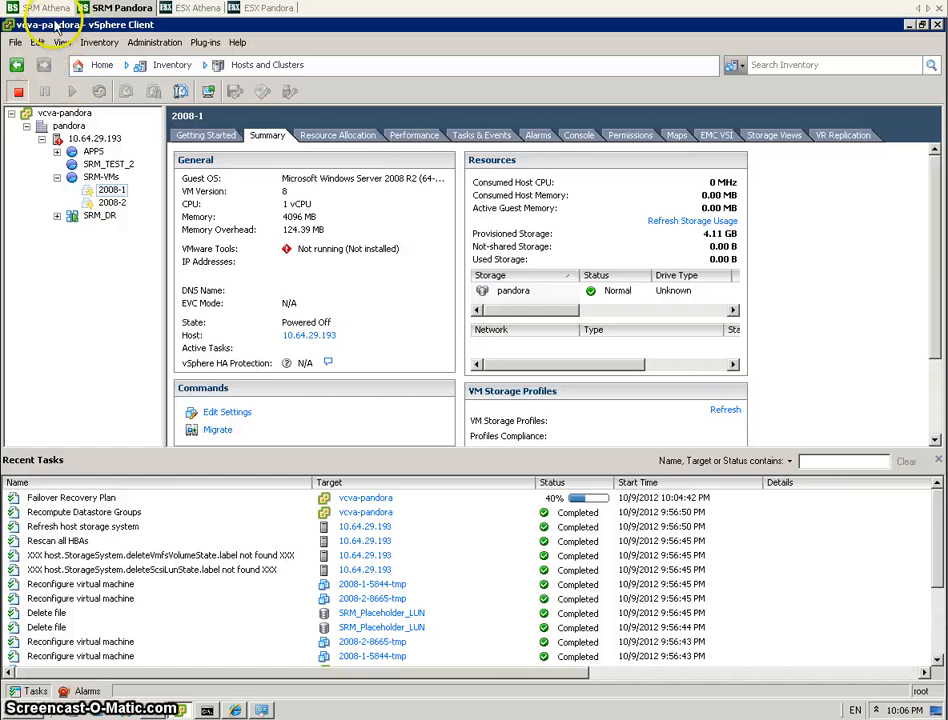
{"action": "left_click", "coordinate": [44, 8]}
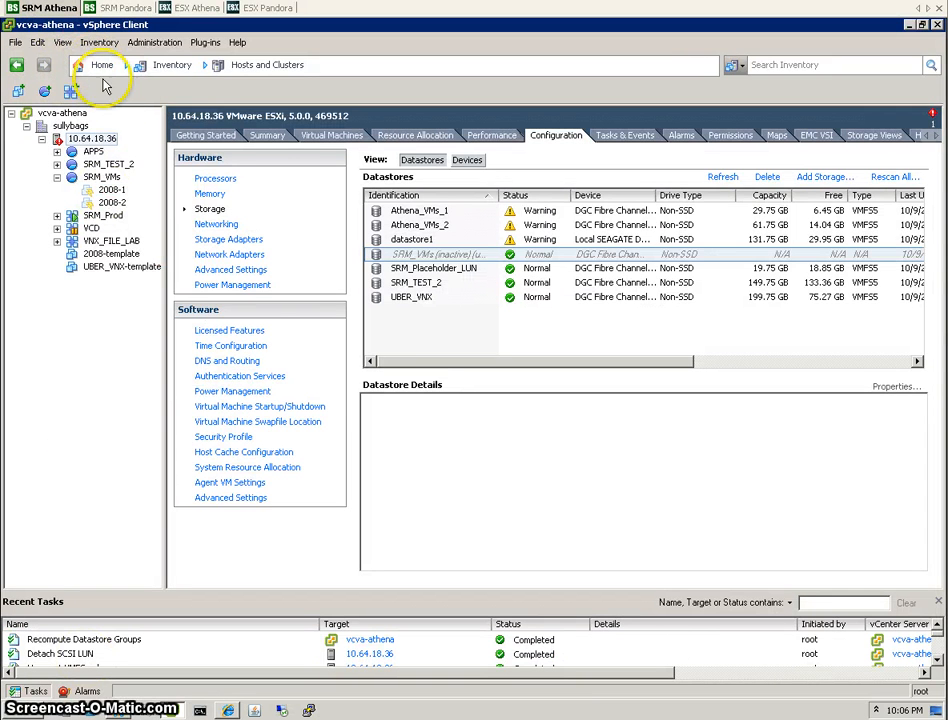
{"action": "left_click", "coordinate": [102, 64]}
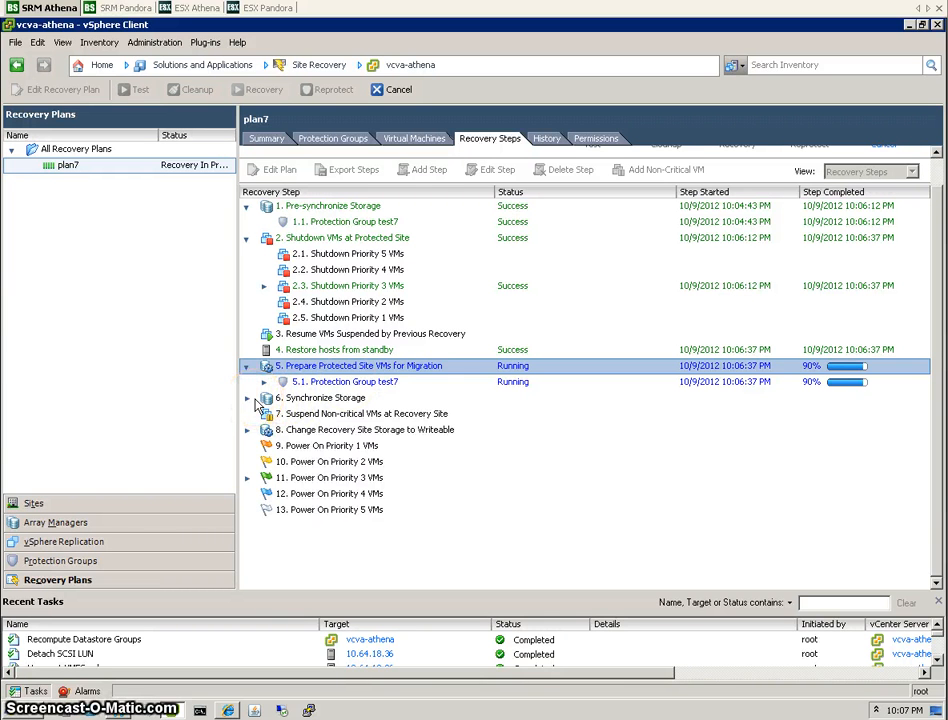
Watch migration preparation finish and expand step 6 Synchronize Storage to its protection group sub-step
{"action": "left_click", "coordinate": [248, 396]}
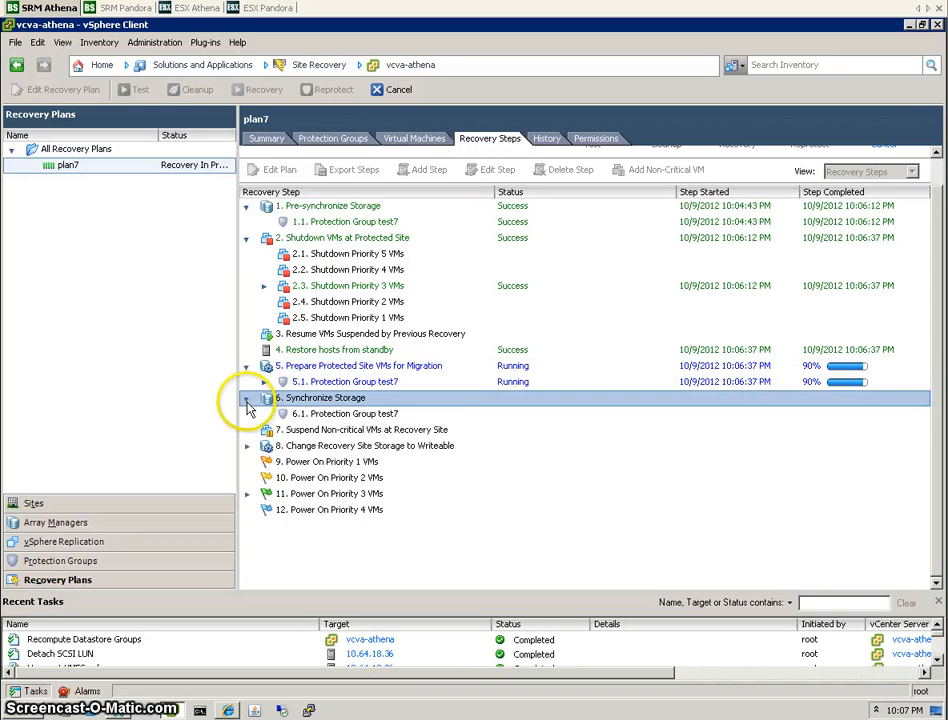
{"action": "left_click", "coordinate": [248, 404]}
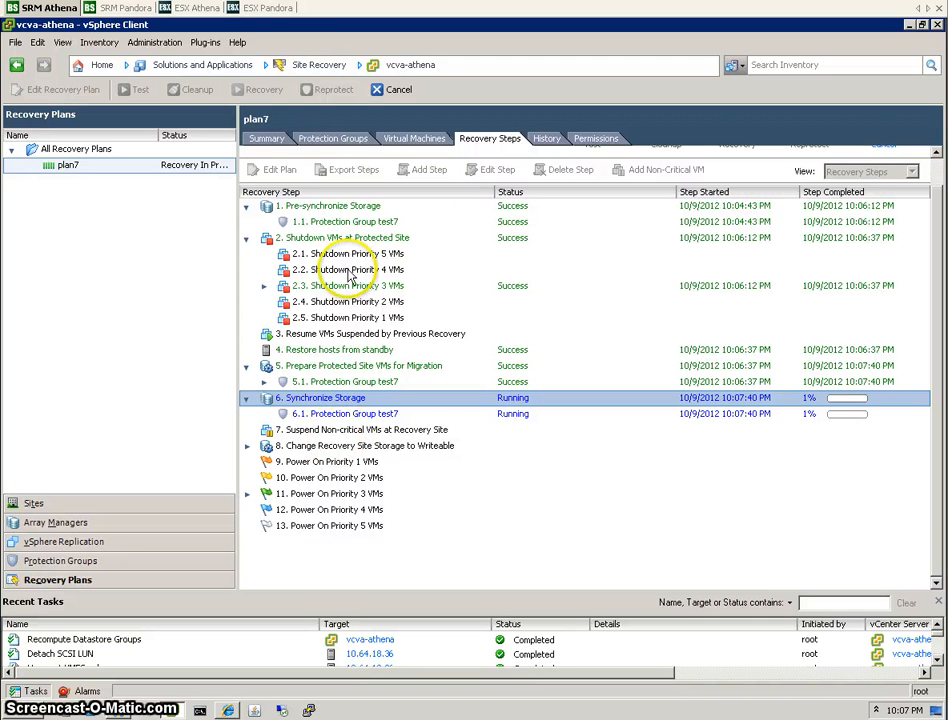
{"action": "left_click", "coordinate": [264, 8]}
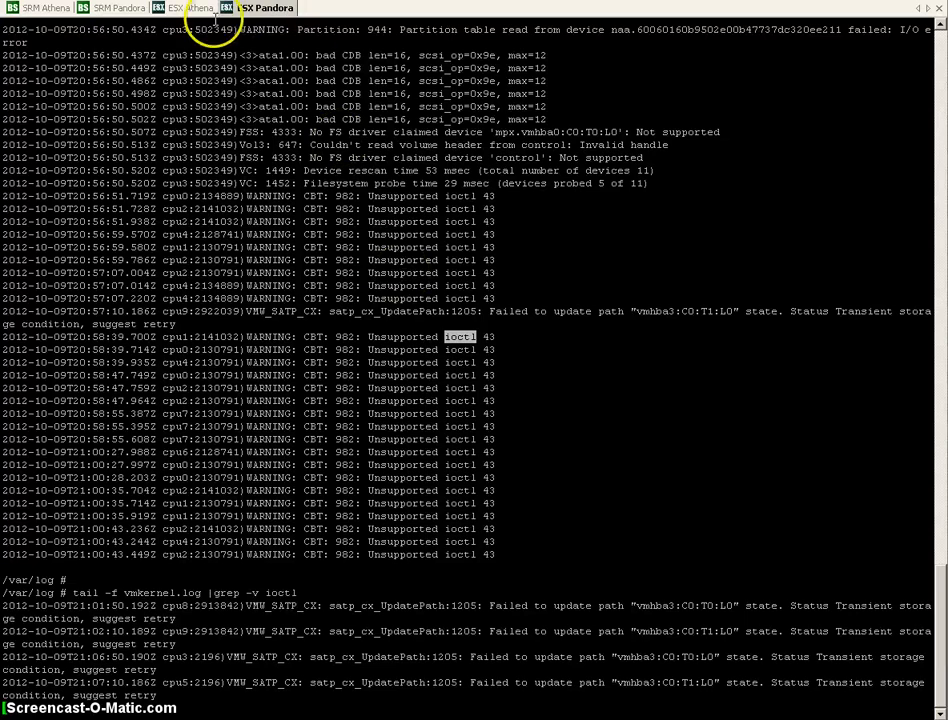
{"action": "left_click", "coordinate": [190, 8]}
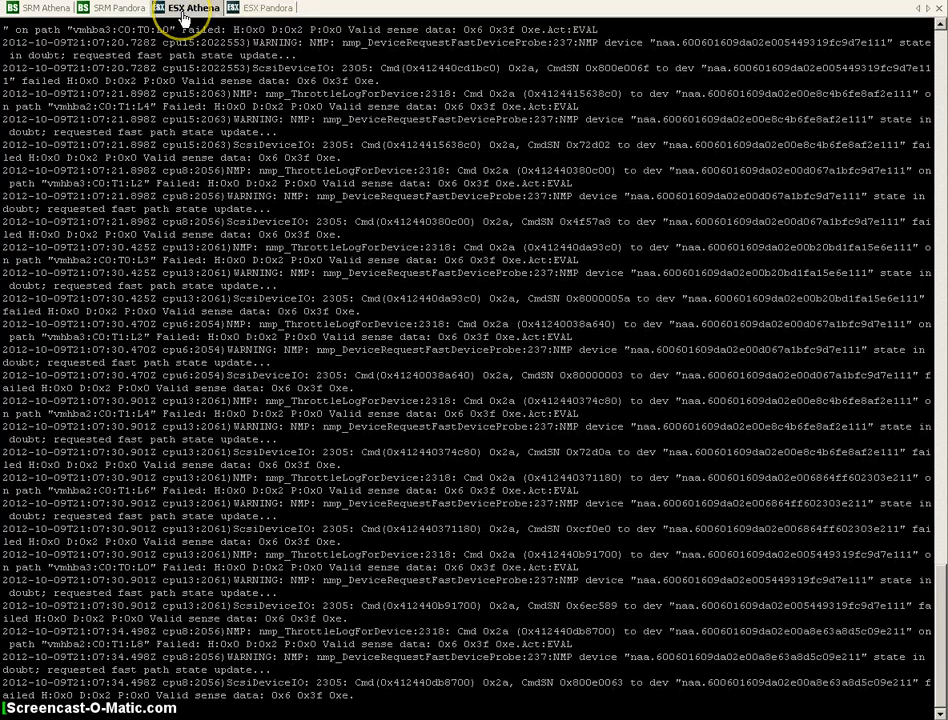
{"action": "left_click", "coordinate": [116, 8]}
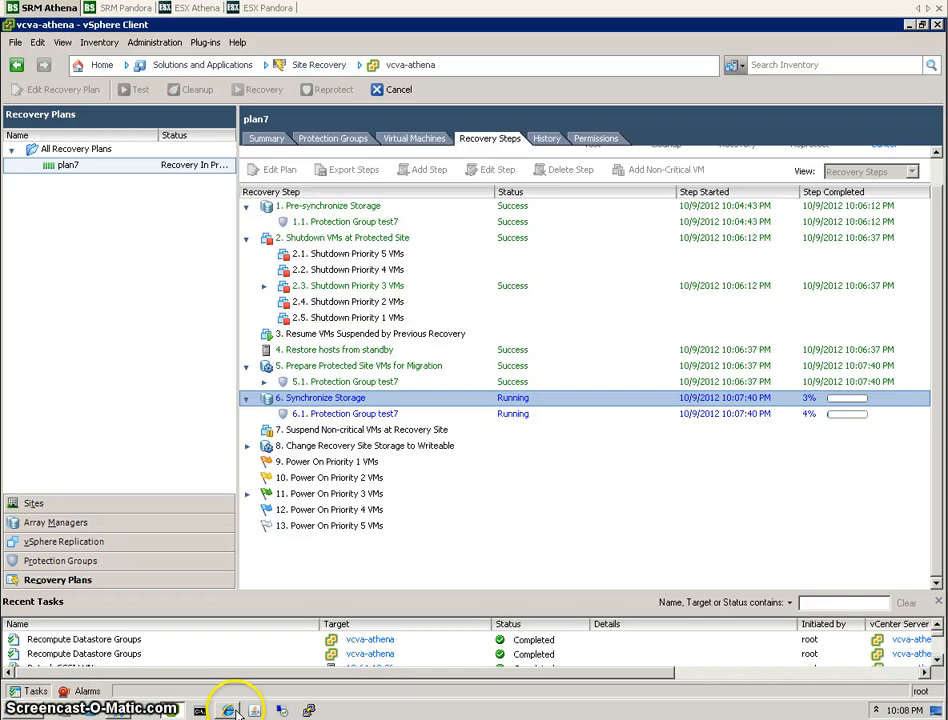
Refresh the SRM_VMs mirror and check its Athena primary and Pandora secondary images are synchronized
{"action": "left_click", "coordinate": [228, 710]}
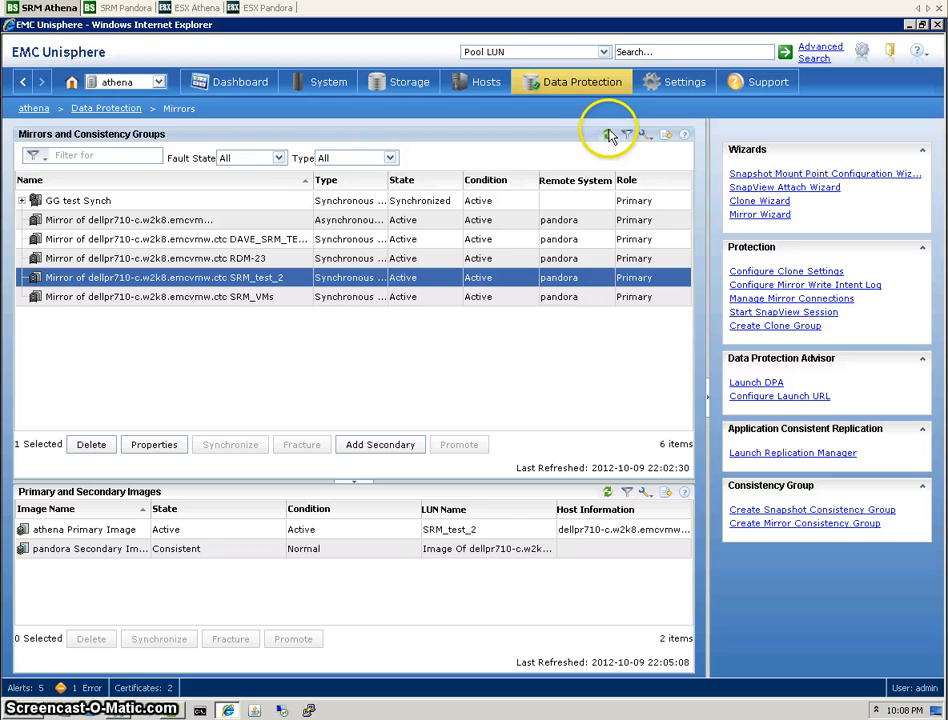
{"action": "left_click", "coordinate": [608, 134]}
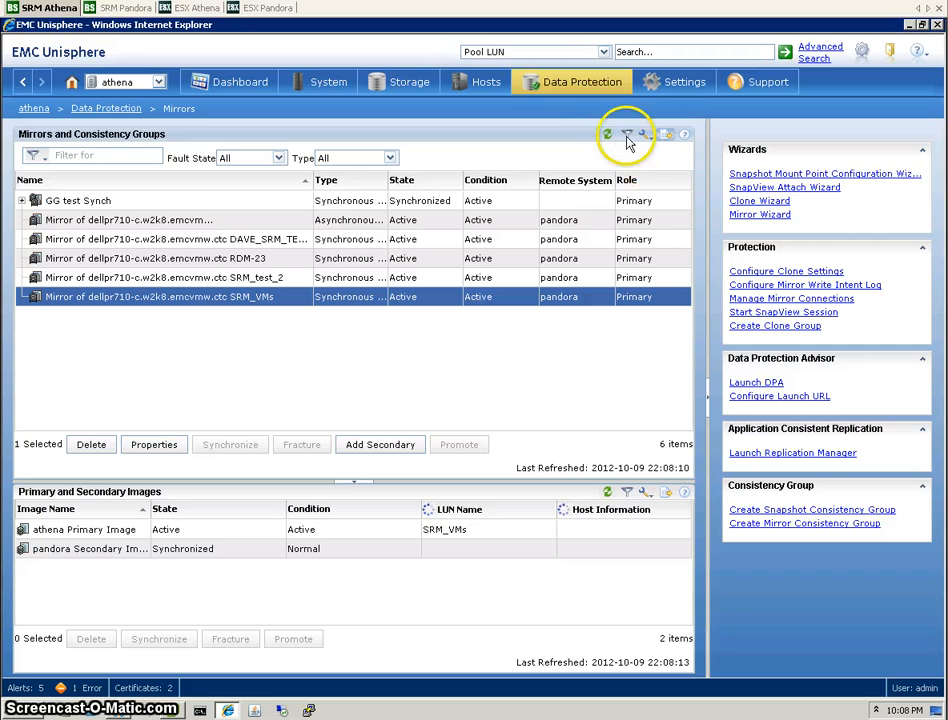
{"action": "left_click", "coordinate": [608, 134]}
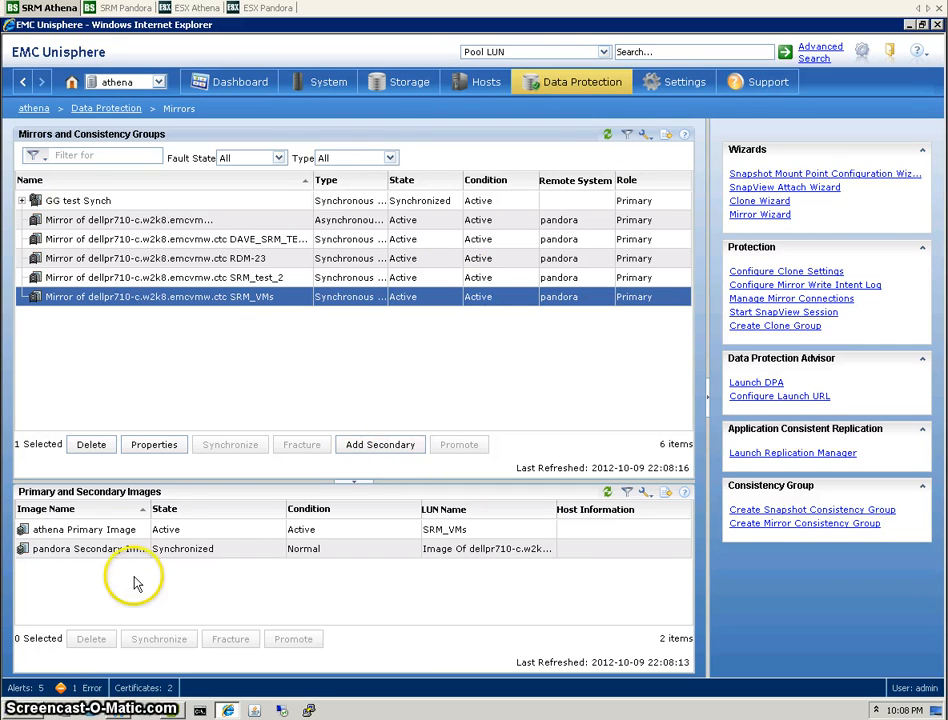
{"action": "left_click", "coordinate": [84, 528]}
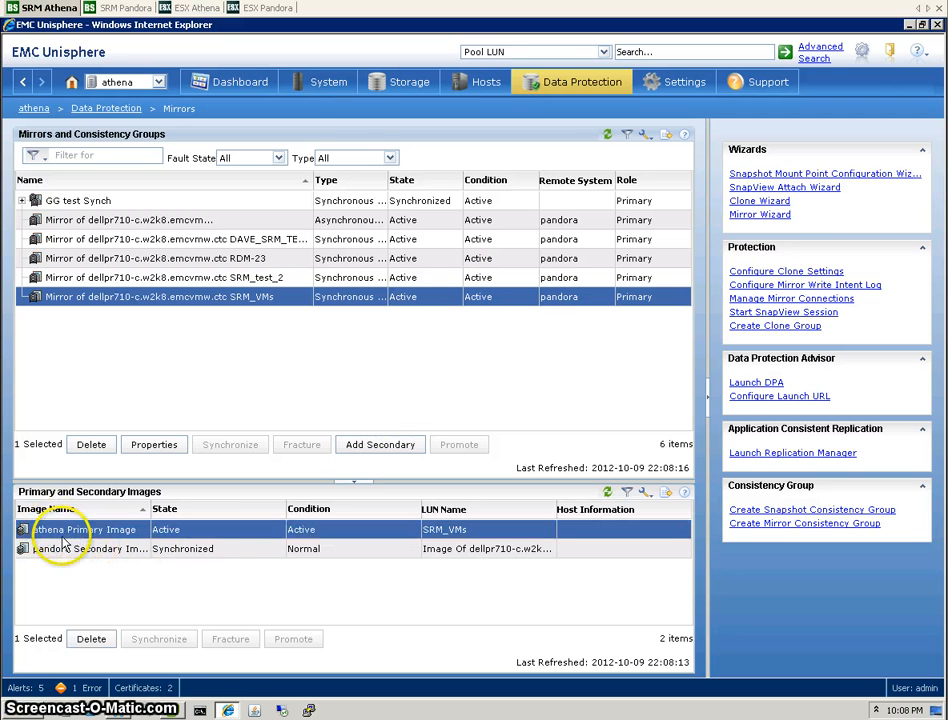
{"action": "left_click", "coordinate": [90, 548]}
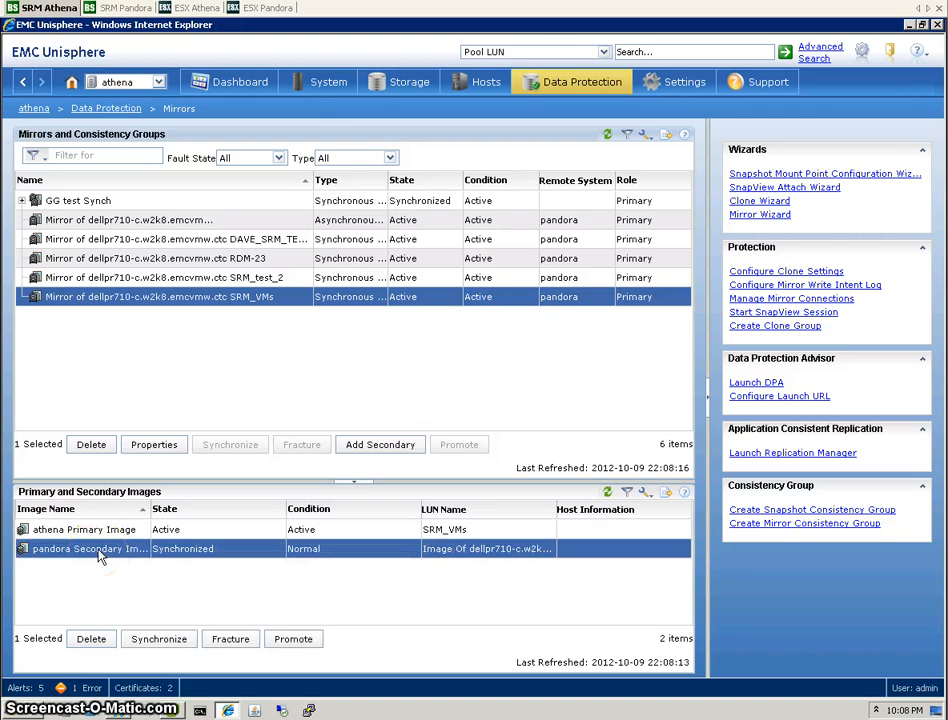
{"action": "mouse_move", "coordinate": [230, 284]}
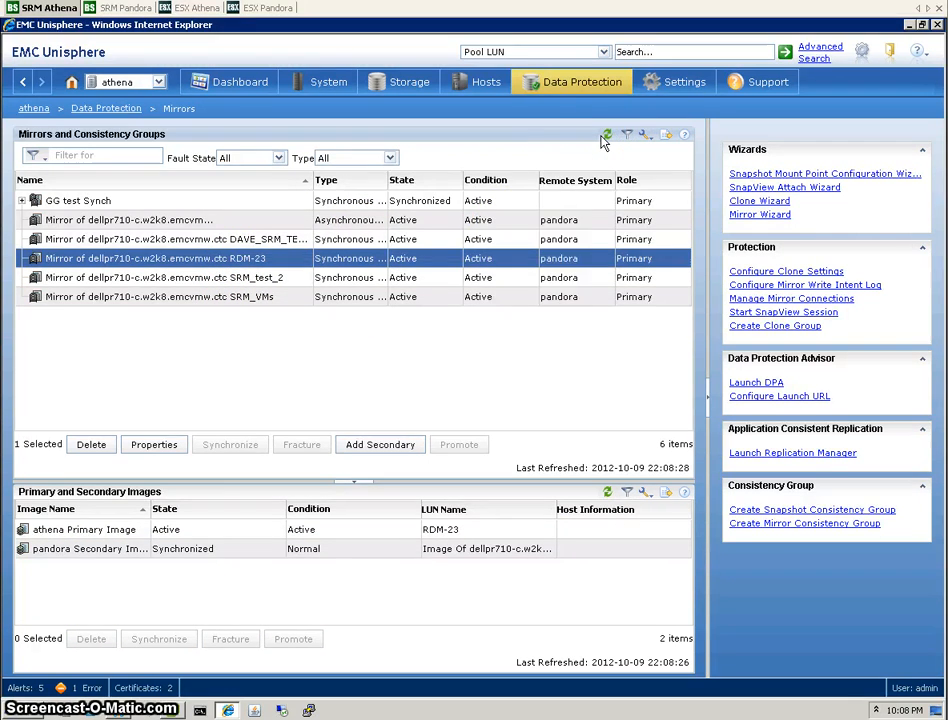
{"action": "mouse_move", "coordinate": [904, 30]}
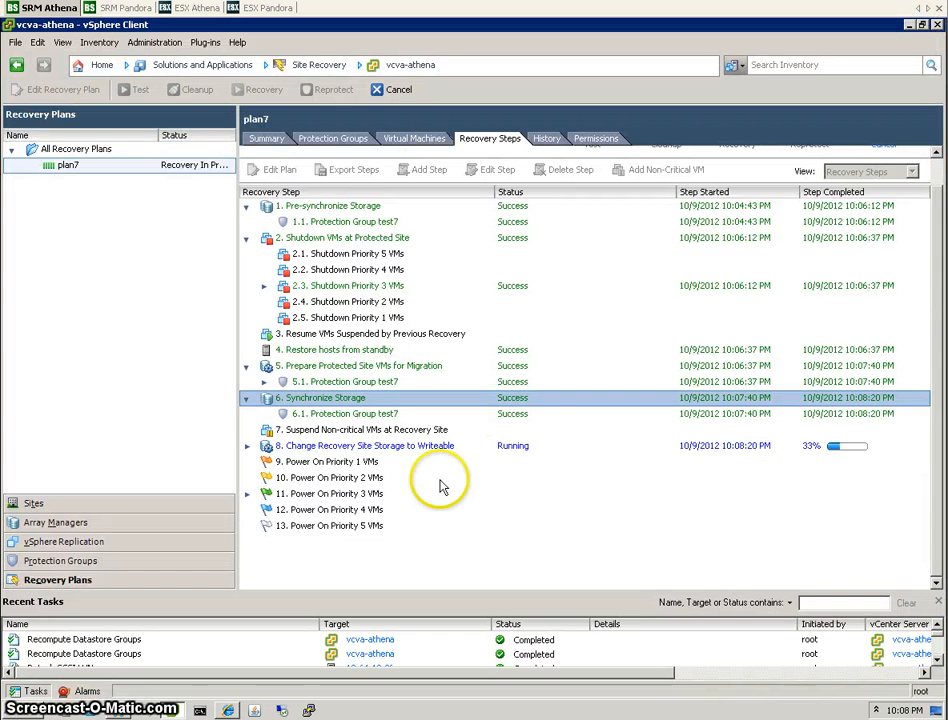
{"action": "mouse_move", "coordinate": [424, 452]}
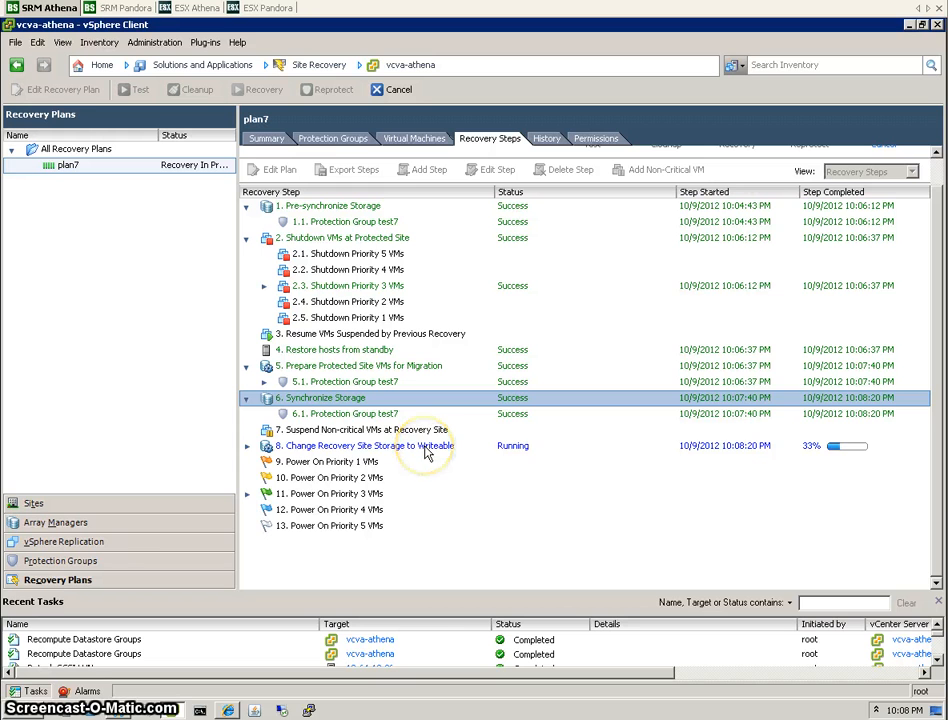
Check progress of step 8 Change Recovery Site Storage to Writeable
{"action": "left_click", "coordinate": [246, 444]}
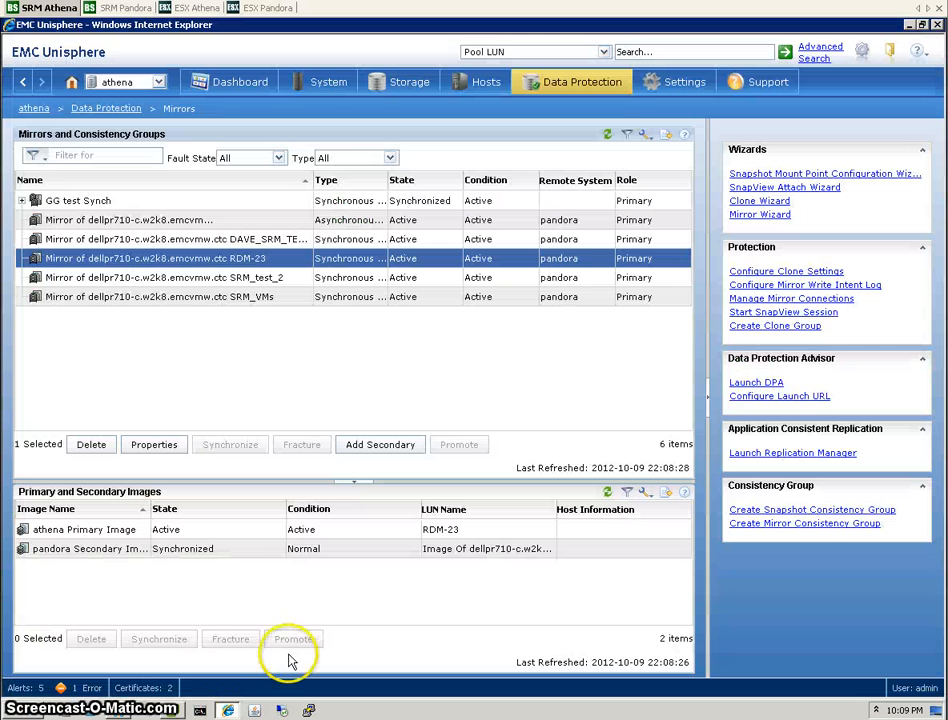
Refresh the mirror list and confirm athena now holds the secondary image, pandora the primary
{"action": "left_click", "coordinate": [606, 134]}
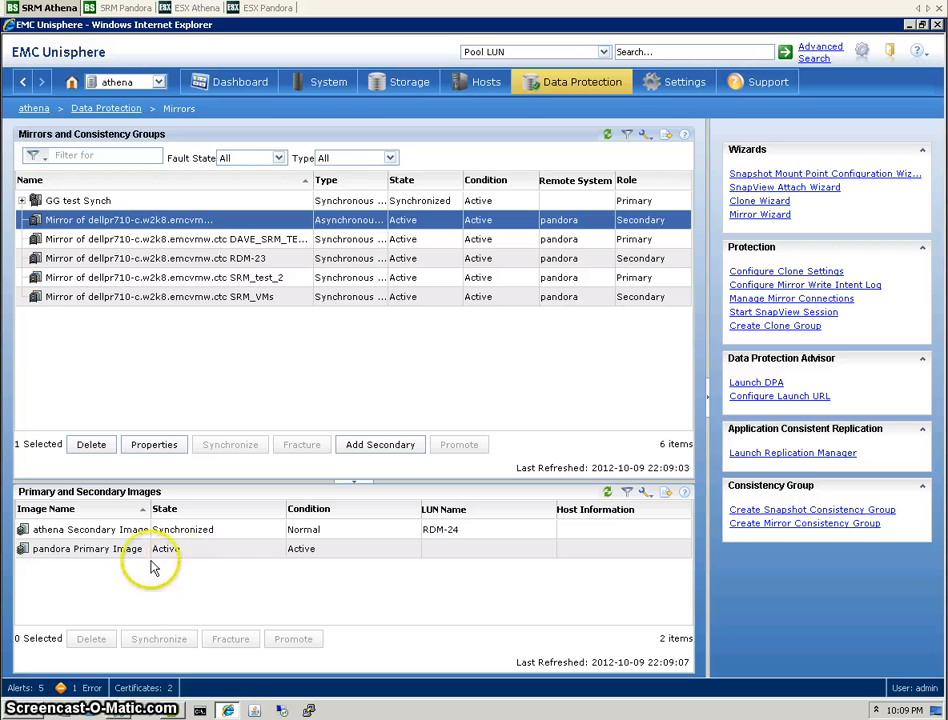
{"action": "mouse_move", "coordinate": [78, 536]}
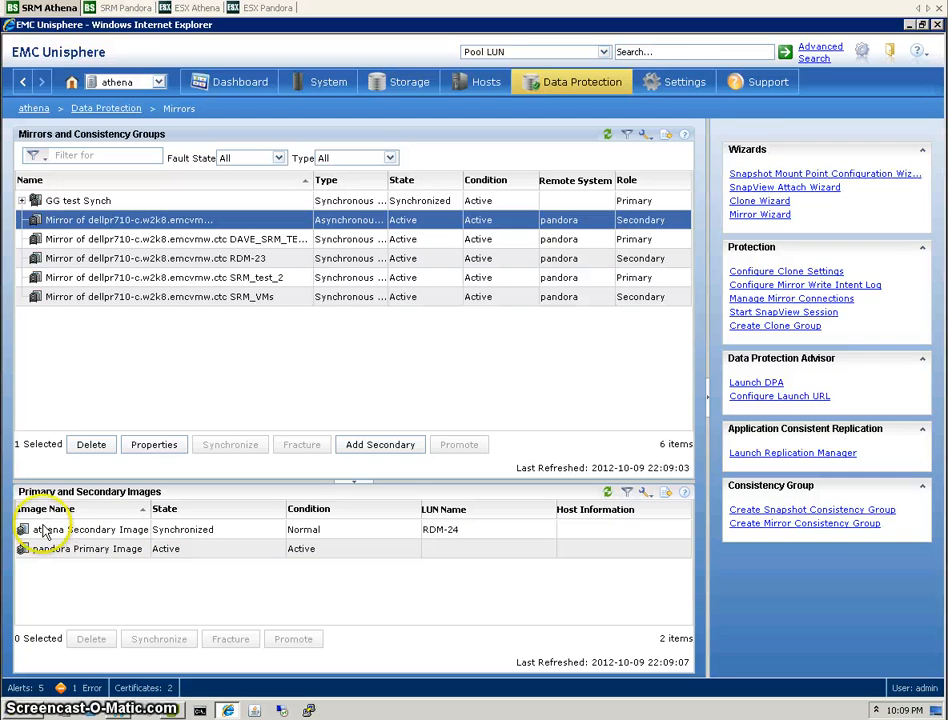
{"action": "left_click", "coordinate": [88, 548]}
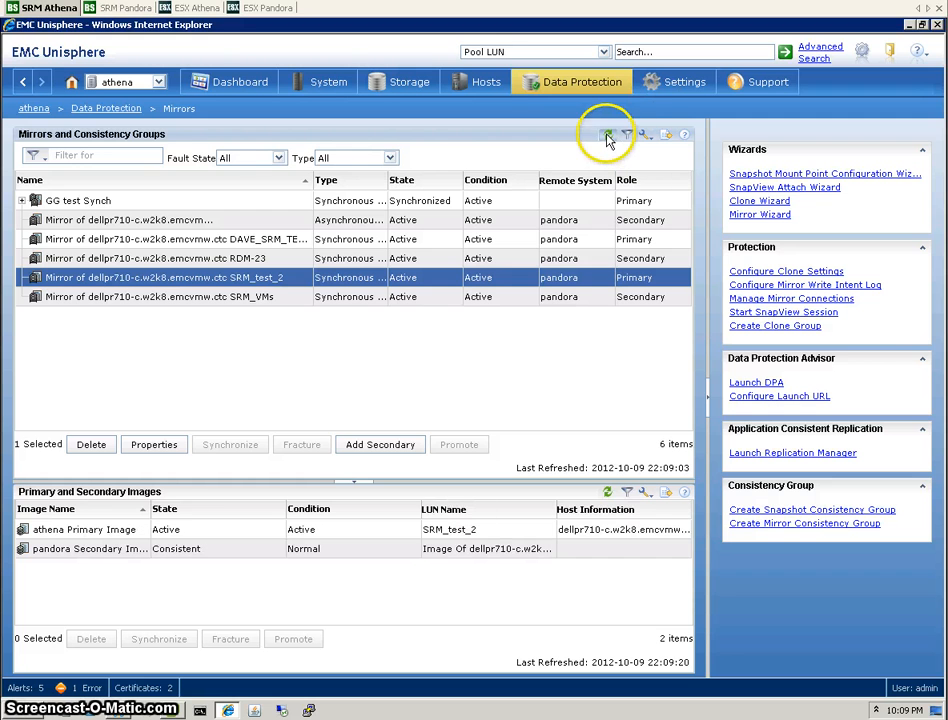
{"action": "left_click", "coordinate": [608, 134]}
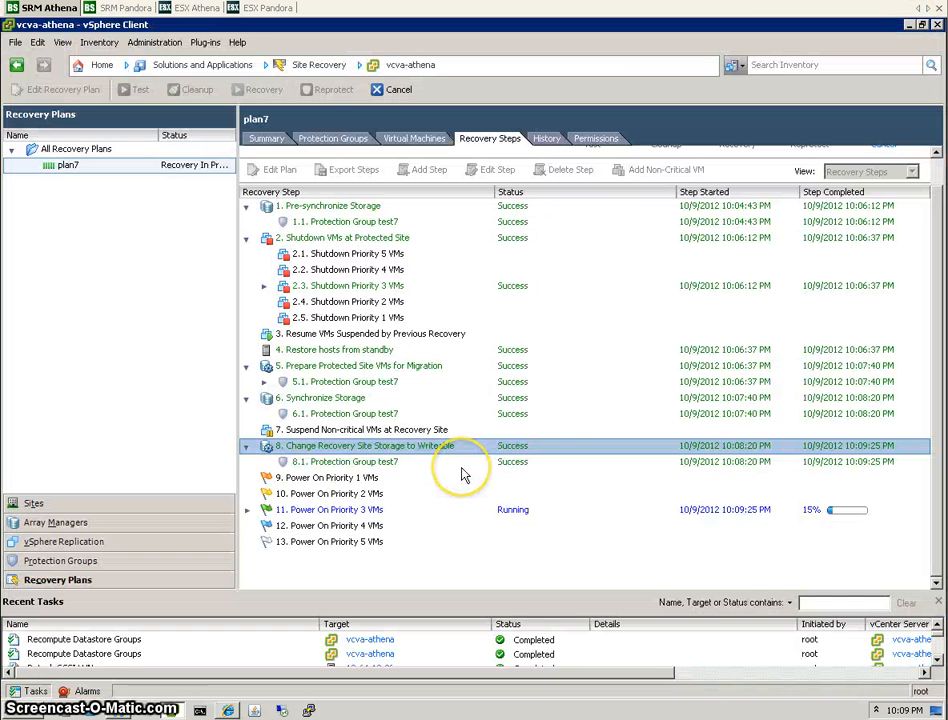
{"action": "mouse_move", "coordinate": [644, 500]}
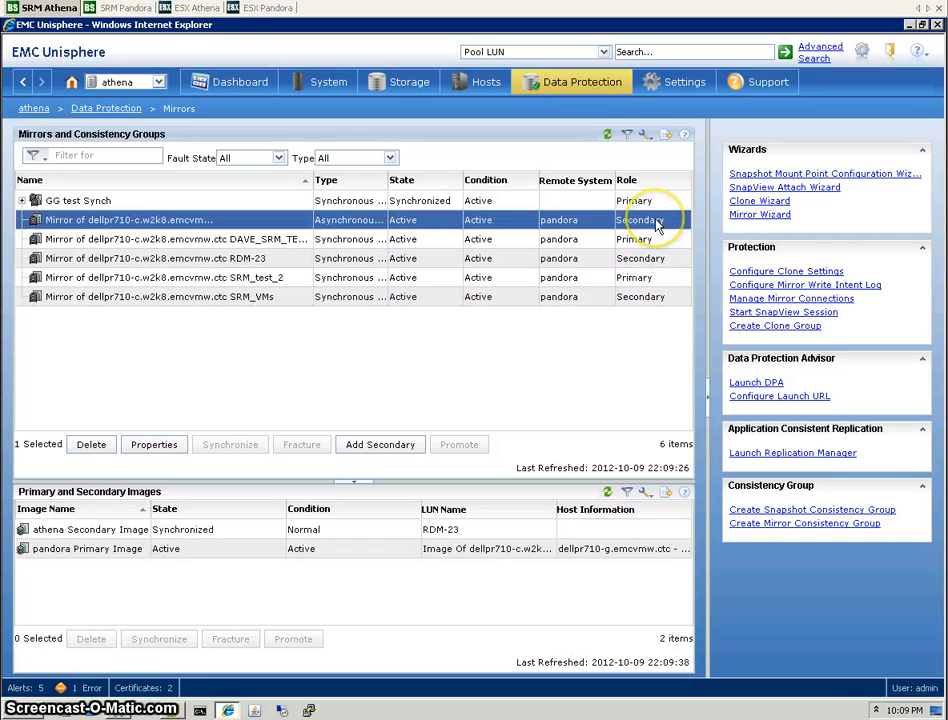
Inspect the second mirror's new secondary role in Unisphere, then switch to the Pandora vCenter view
{"action": "left_click", "coordinate": [176, 240]}
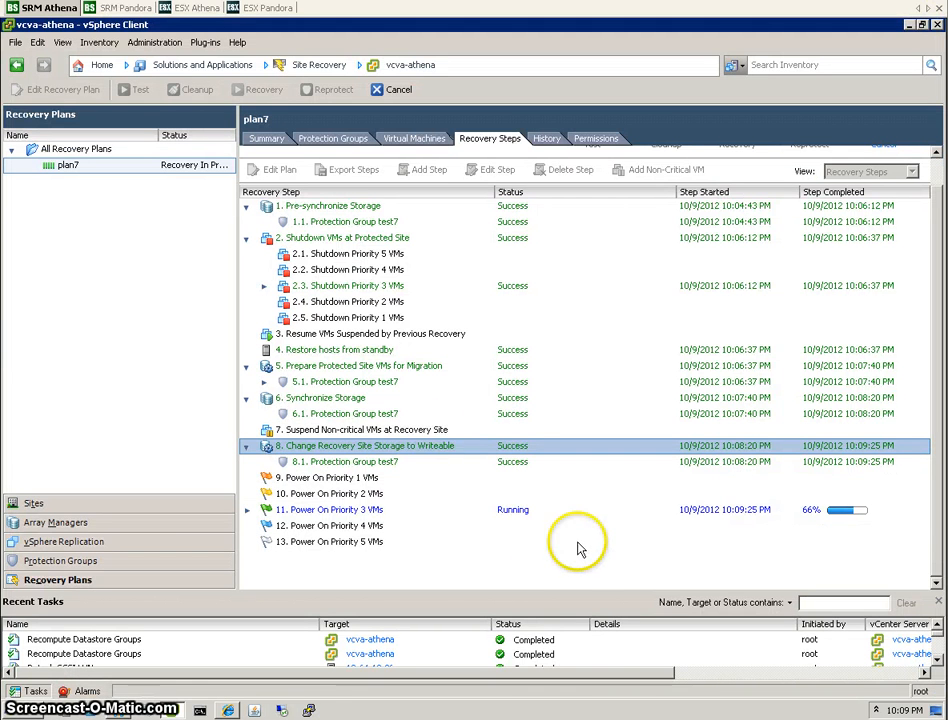
{"action": "left_click", "coordinate": [118, 8]}
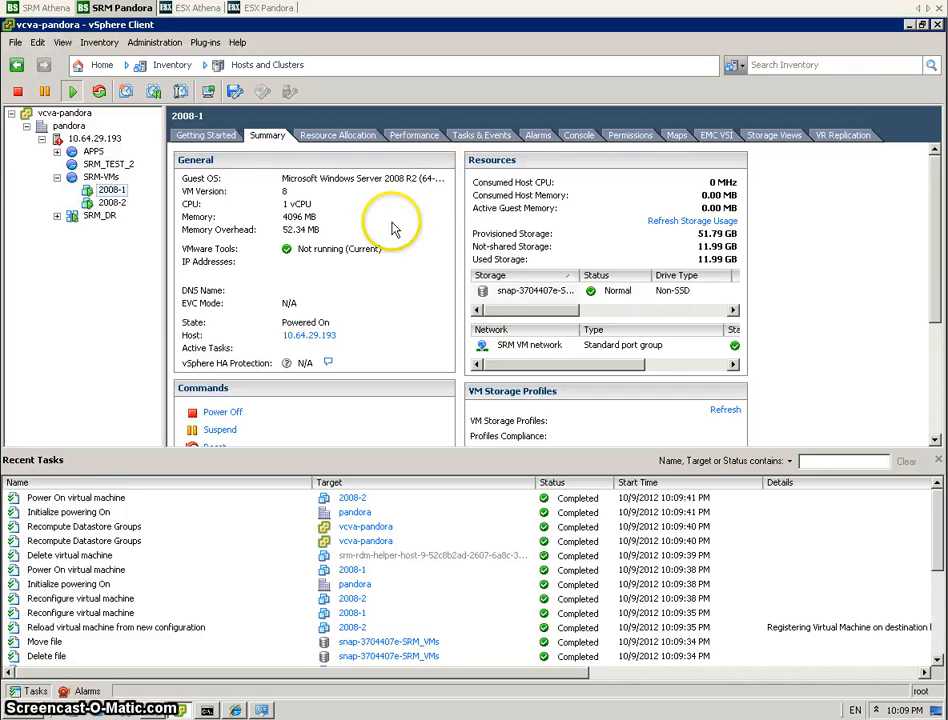
{"action": "mouse_move", "coordinate": [468, 302]}
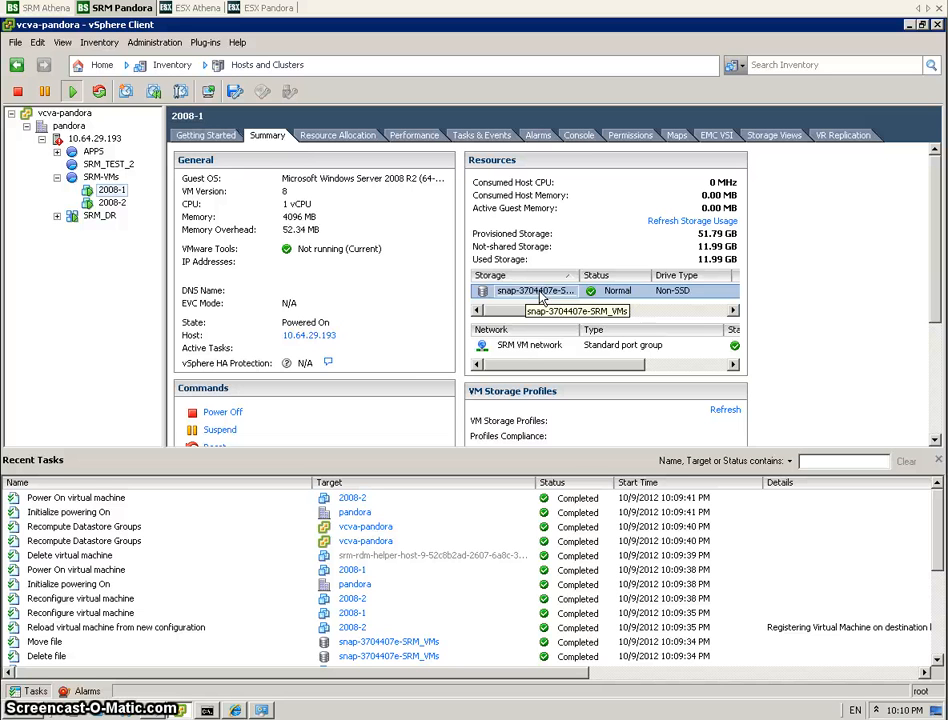
{"action": "mouse_move", "coordinate": [254, 482]}
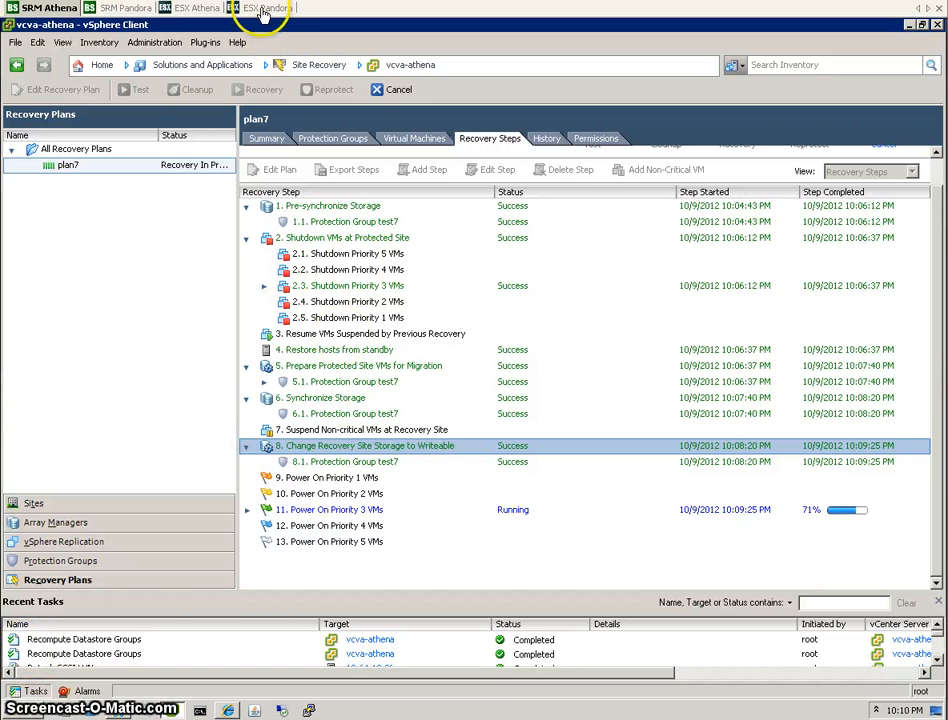
Show Pandora's ESXi vmkernel log grep for LVM confirming the snapshot volume resignature and current date
{"action": "left_click", "coordinate": [264, 8]}
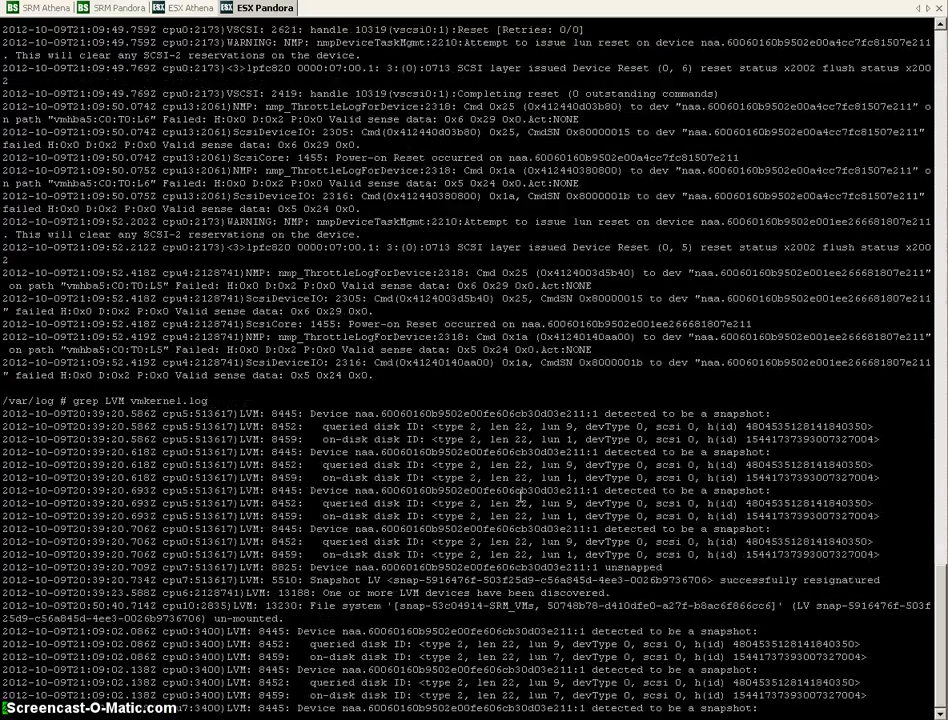
{"action": "scroll", "scroll_direction": "down", "scroll_amount": 3}
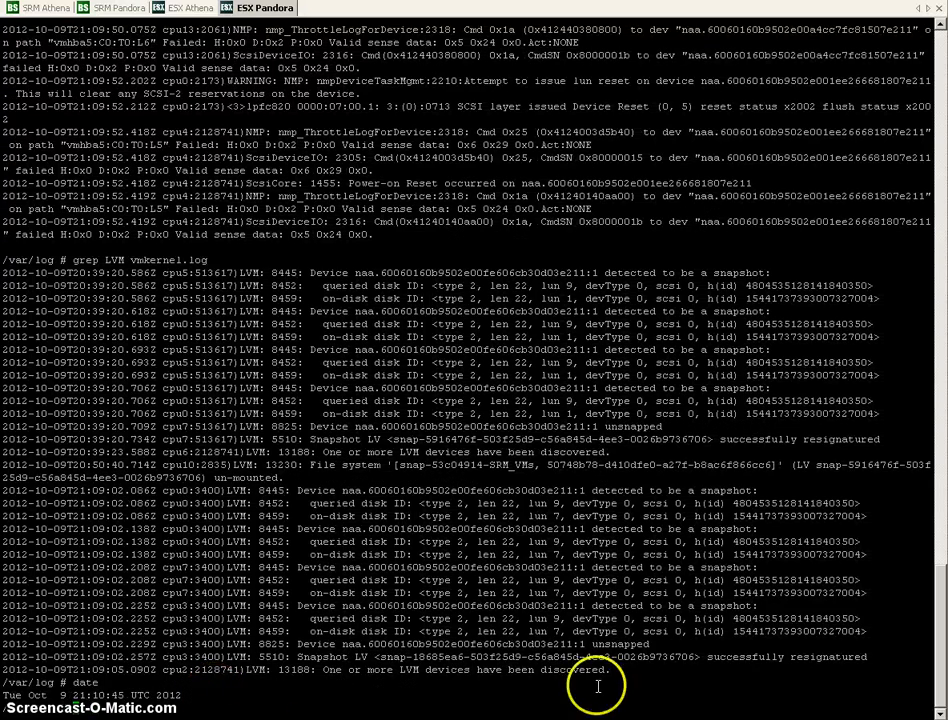
{"action": "mouse_move", "coordinate": [484, 676]}
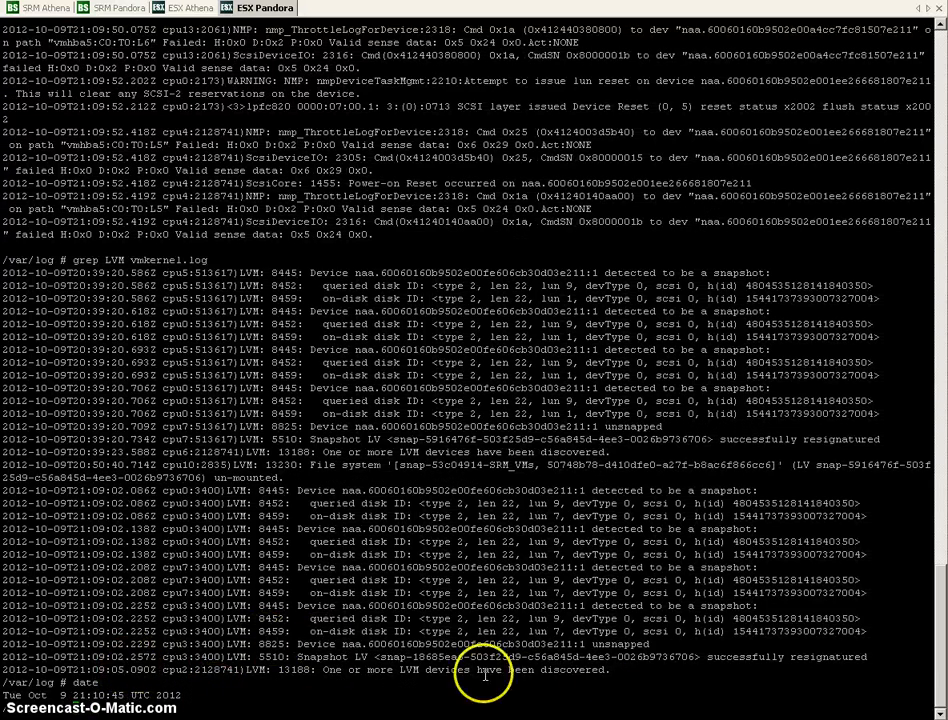